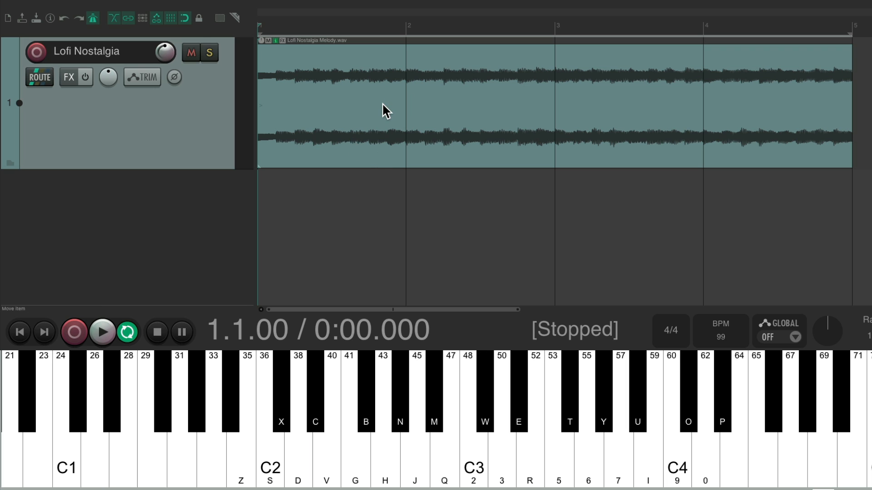
Step: After auditioning the Lofi Nostalgia melody, name the new track Drums and record-arm it
left_click(102, 331)
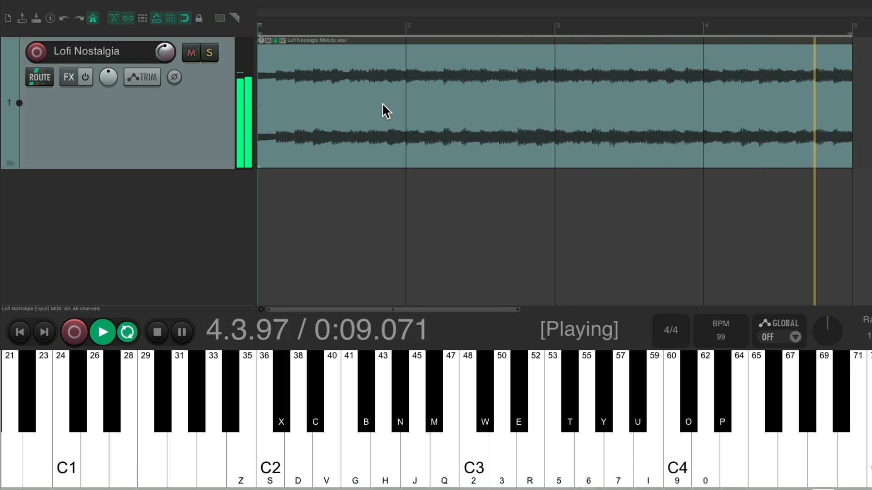
left_click(156, 333)
type("Drums")
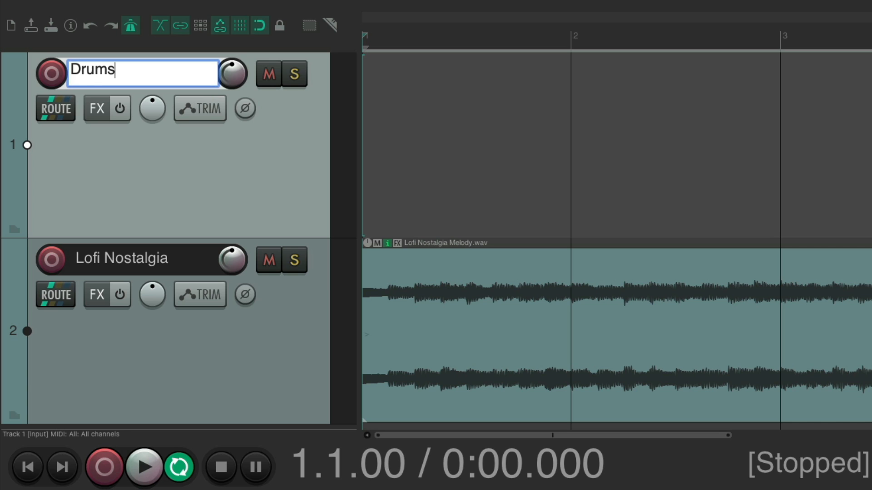
left_click(51, 74)
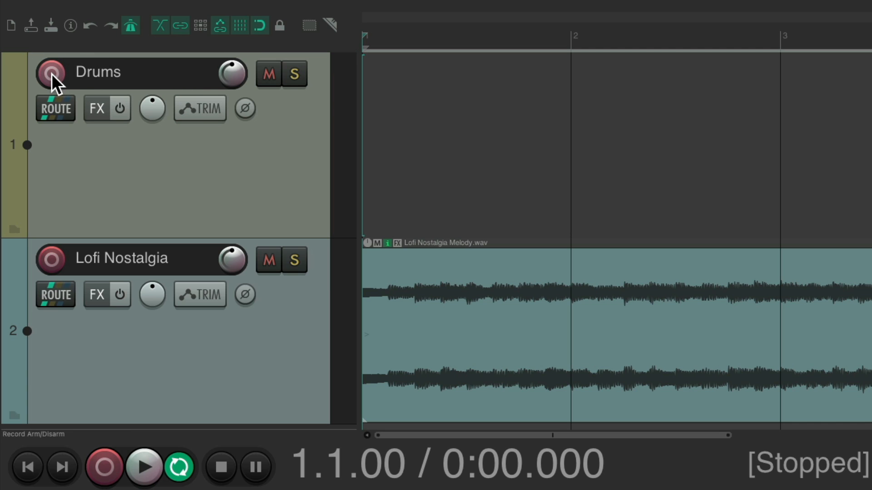
left_click(50, 73)
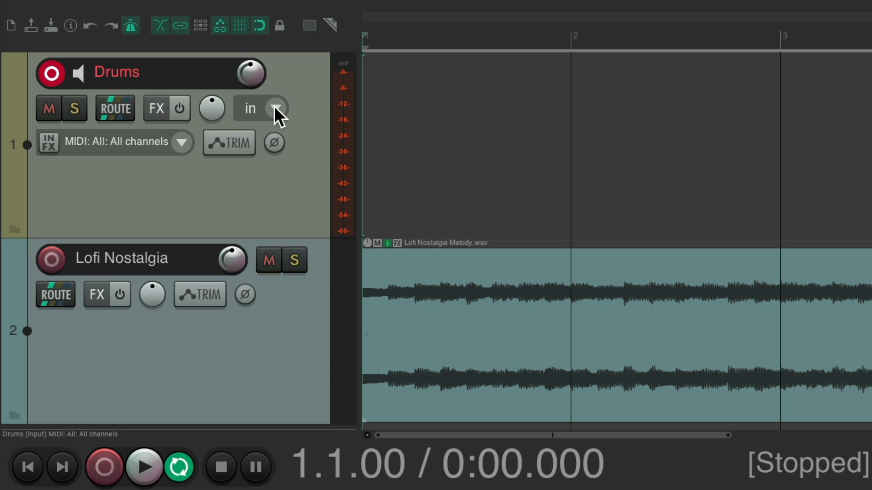
Step: Set the Drums track's record mode to Record: MIDI overdub
left_click(276, 108)
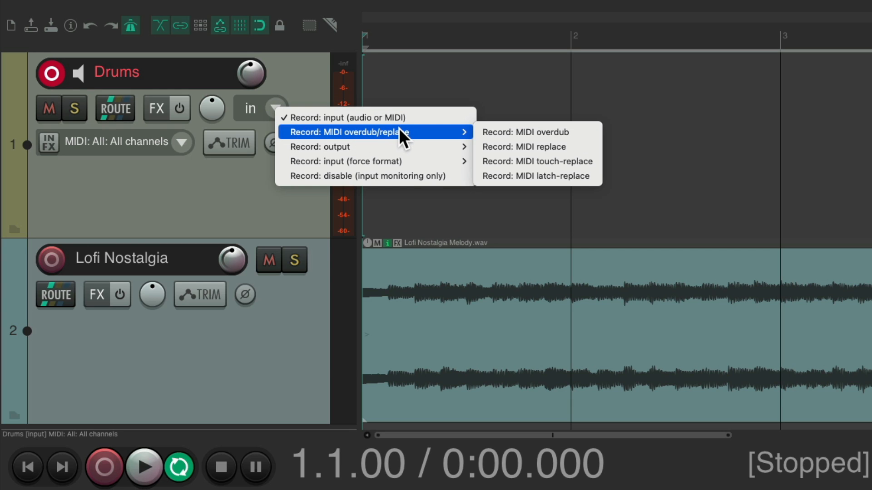
mouse_move(524, 133)
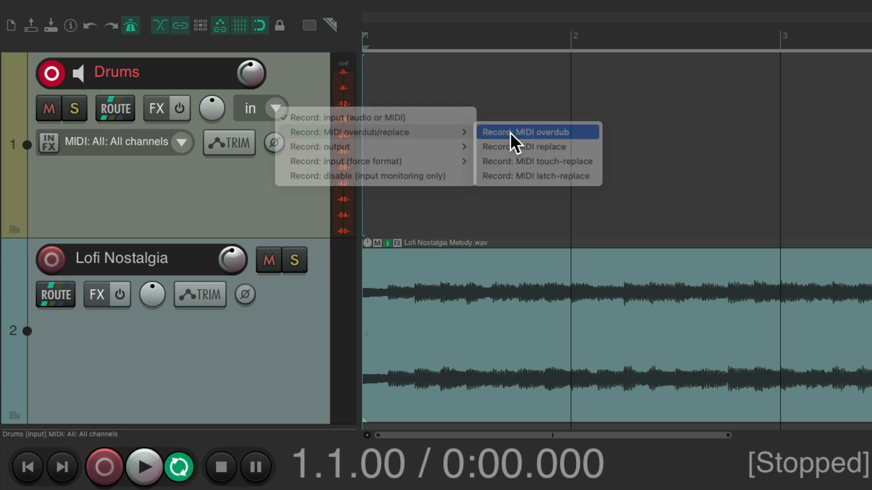
left_click(534, 132)
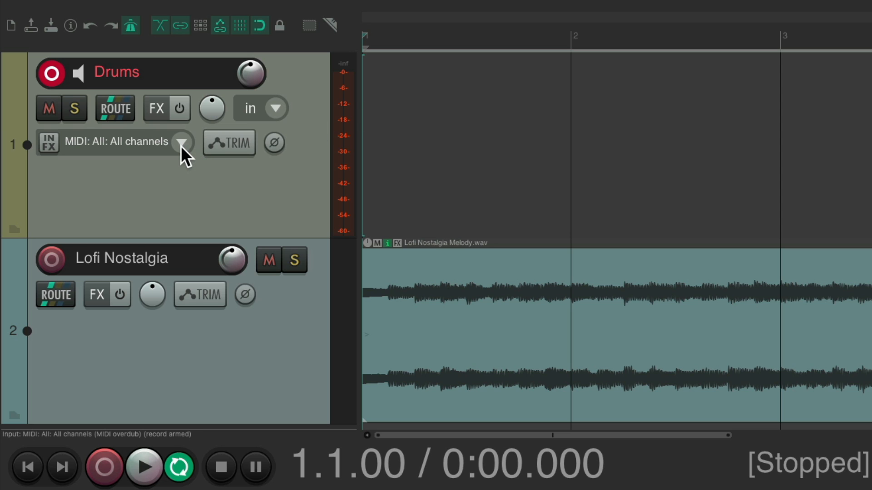
mouse_move(142, 149)
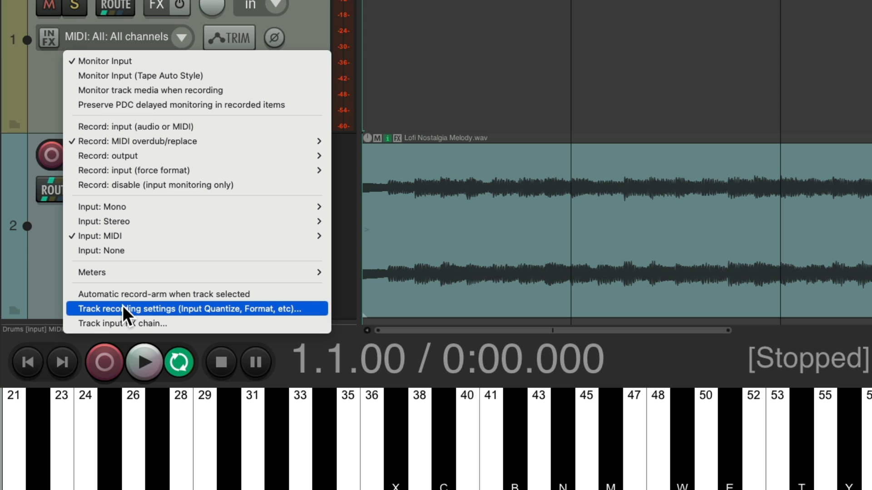
mouse_move(194, 317)
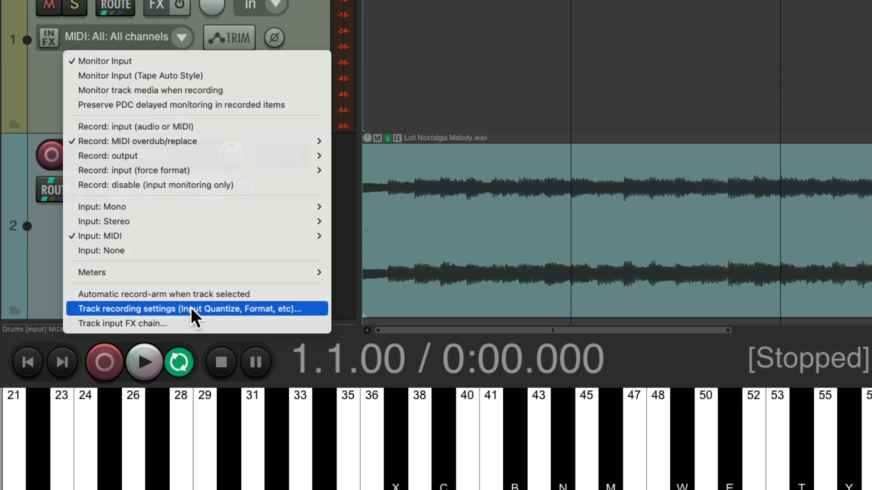
Step: Enable Quantize track MIDI recording (1/16) in the Drums track's recording settings
left_click(195, 309)
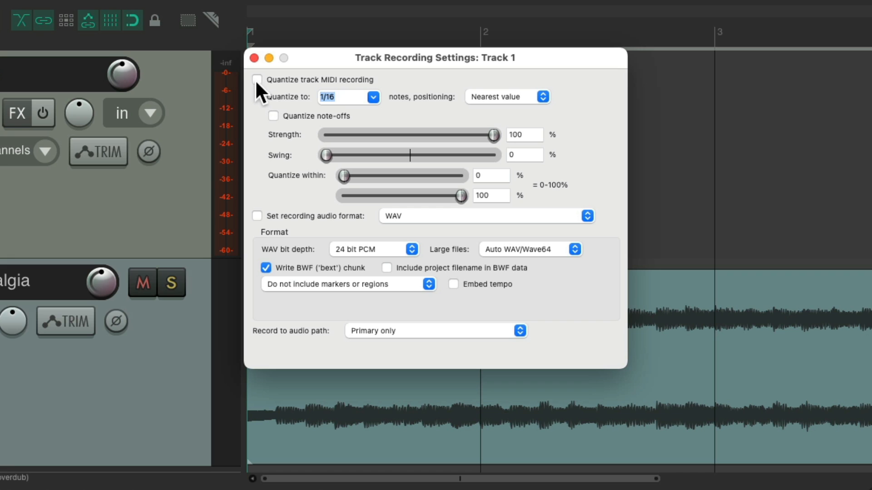
left_click(257, 80)
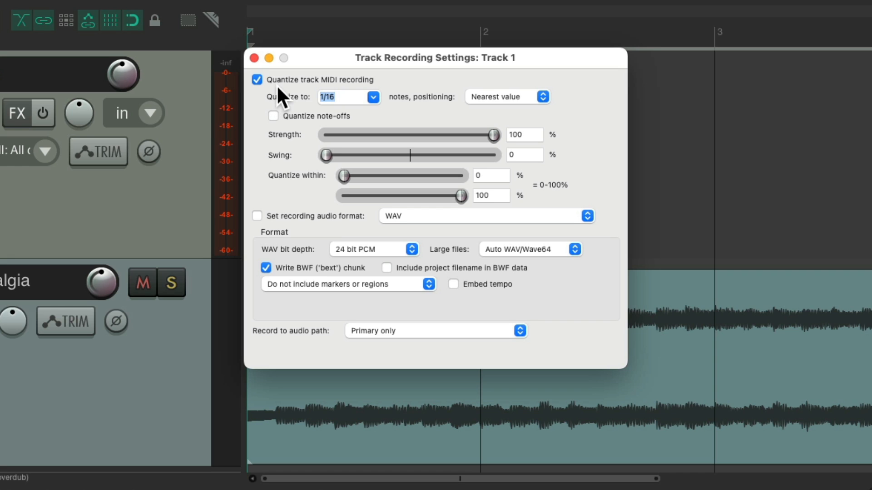
left_click(253, 58)
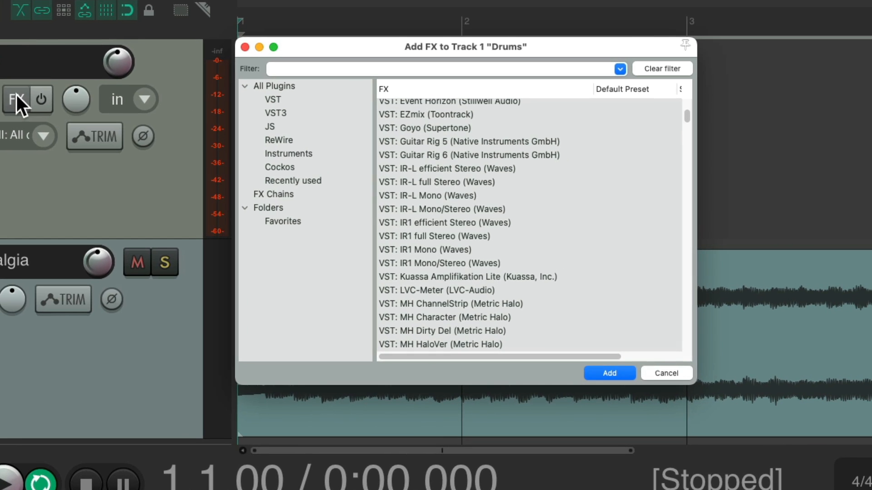
Step: Add VSTi: ReaSamplOmatic5000 (Cockos) from the Cockos category to the Drums track
left_click(279, 167)
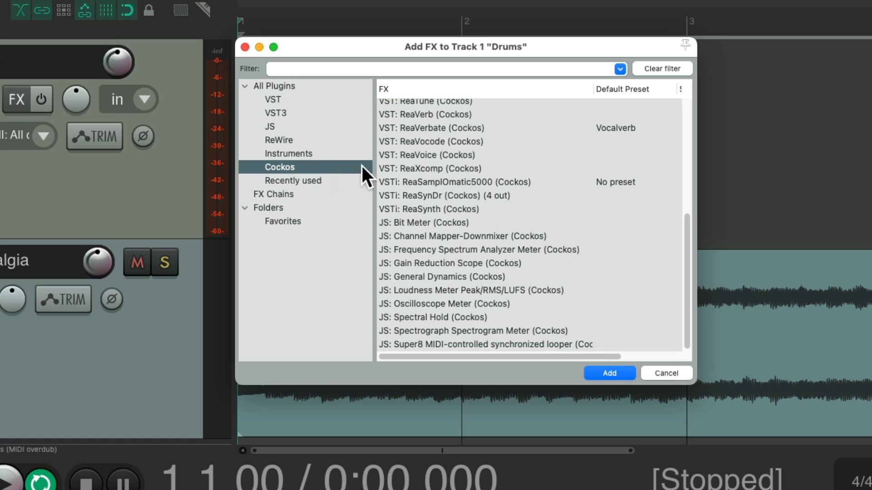
left_click(455, 182)
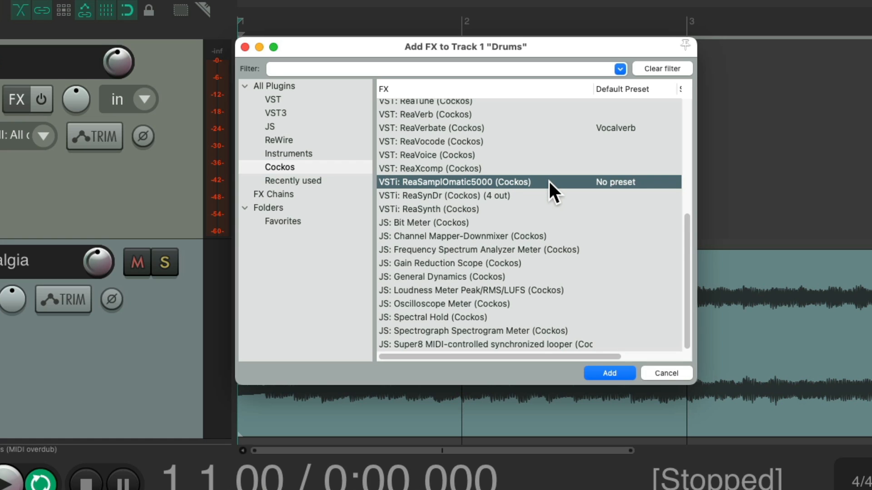
mouse_move(487, 191)
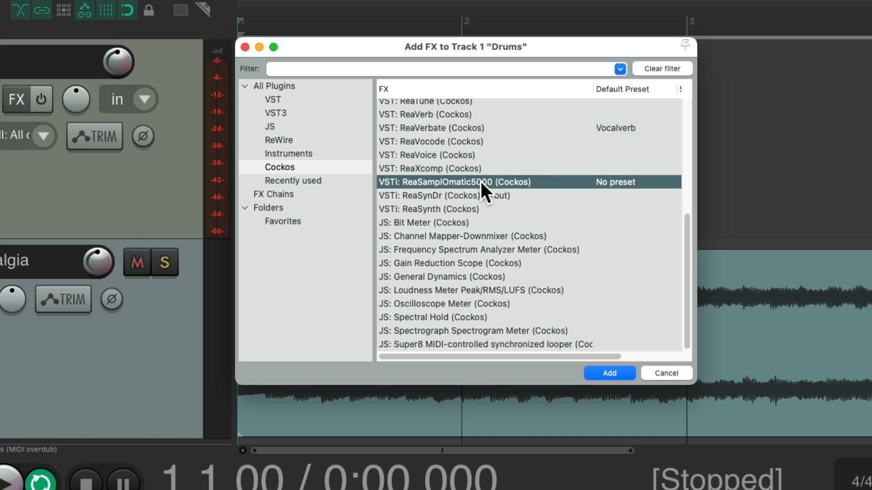
left_click(608, 373)
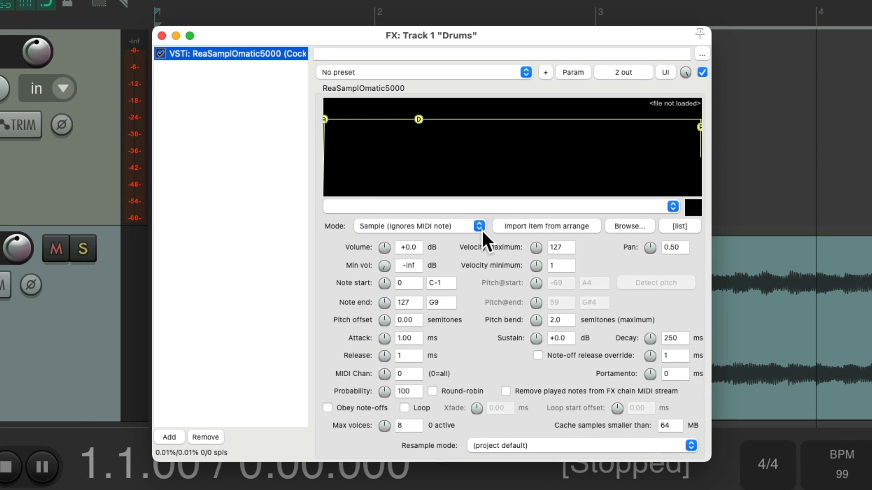
mouse_move(458, 186)
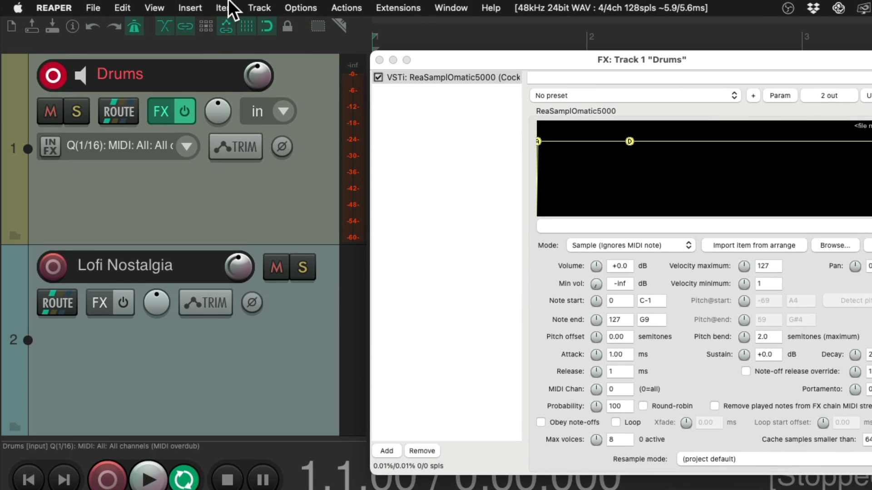
Step: Show the Media Explorer and navigate into the sound library's Drum Loops folder
left_click(154, 8)
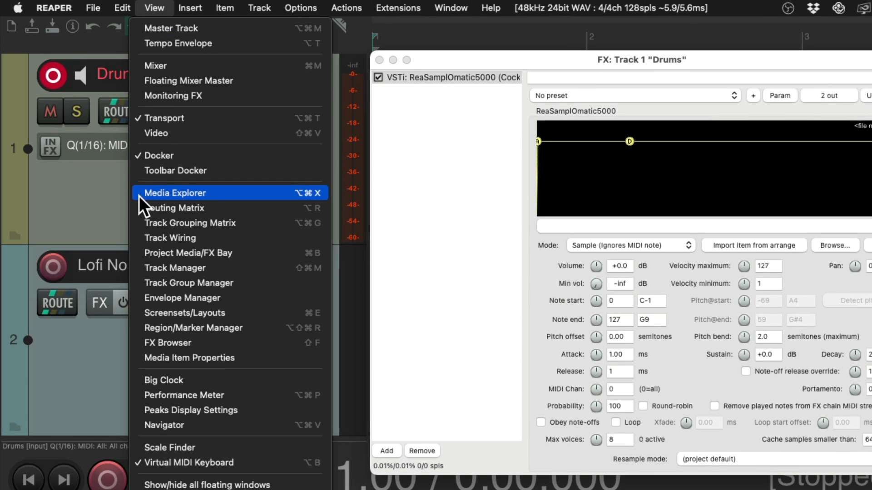
left_click(175, 193)
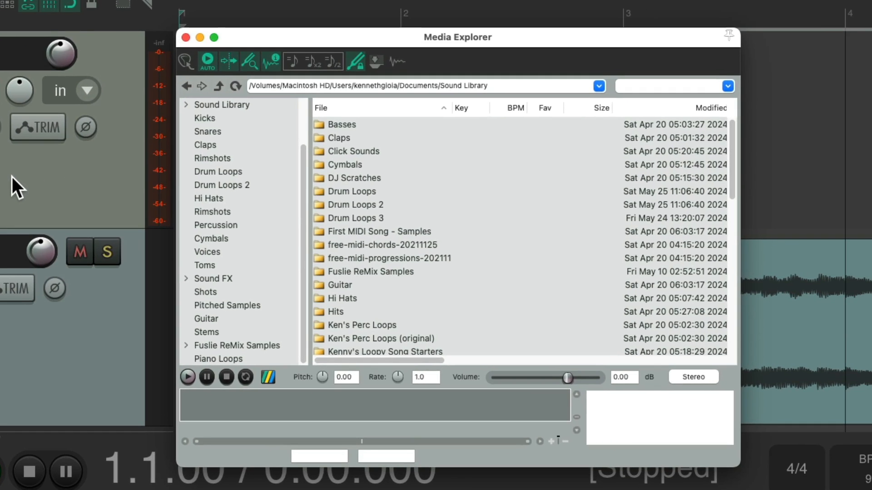
mouse_move(469, 210)
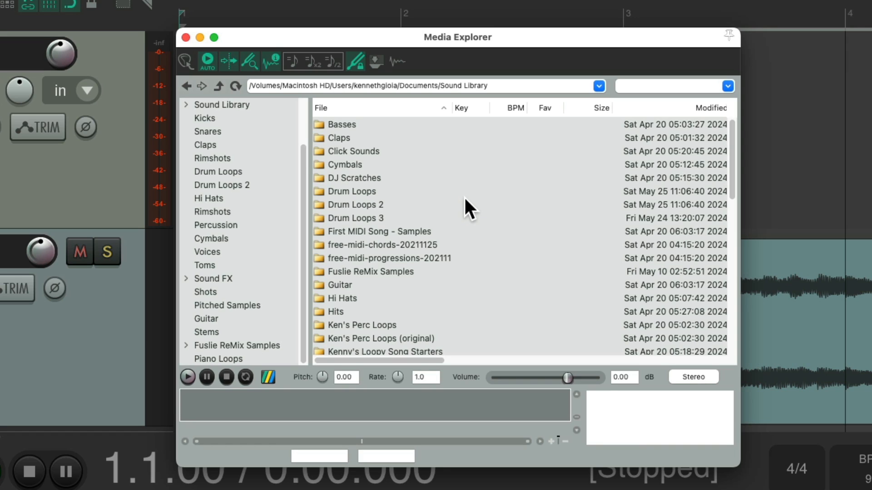
mouse_move(333, 184)
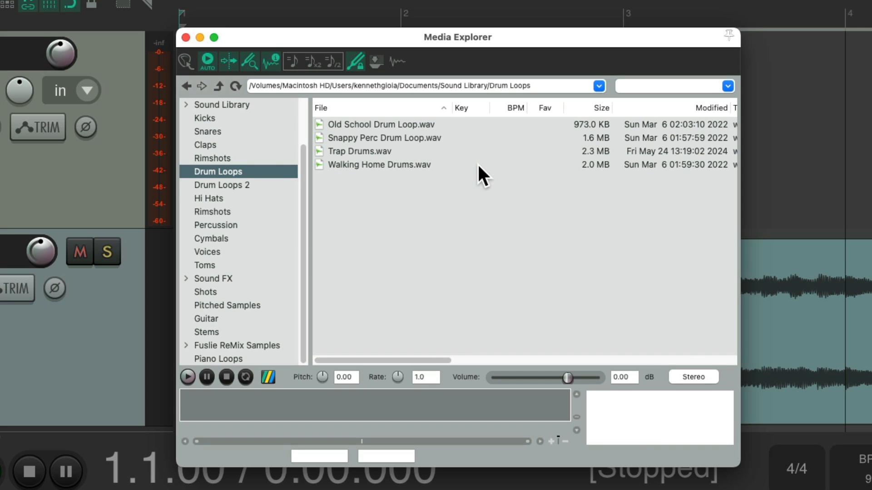
left_click(380, 124)
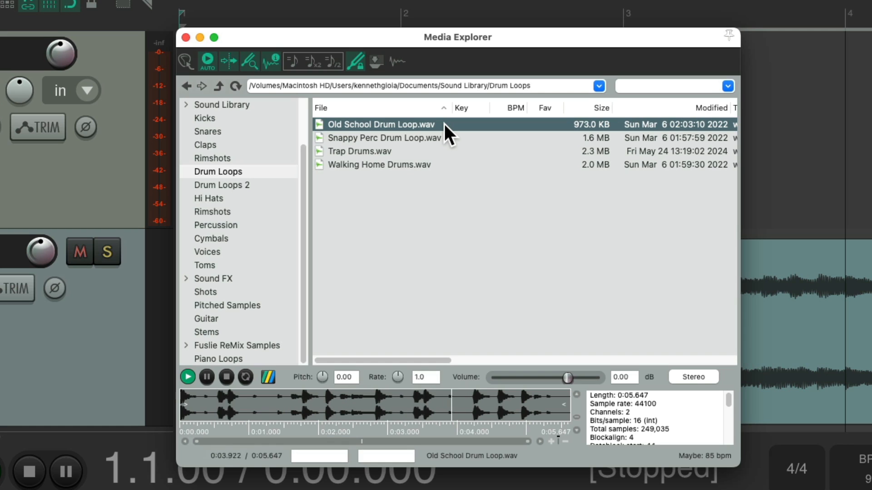
Step: Preview Old School Drum Loop, Snappy Perc Drum Loop, Trap Drums and Walking Home Drums.wav
left_click(384, 138)
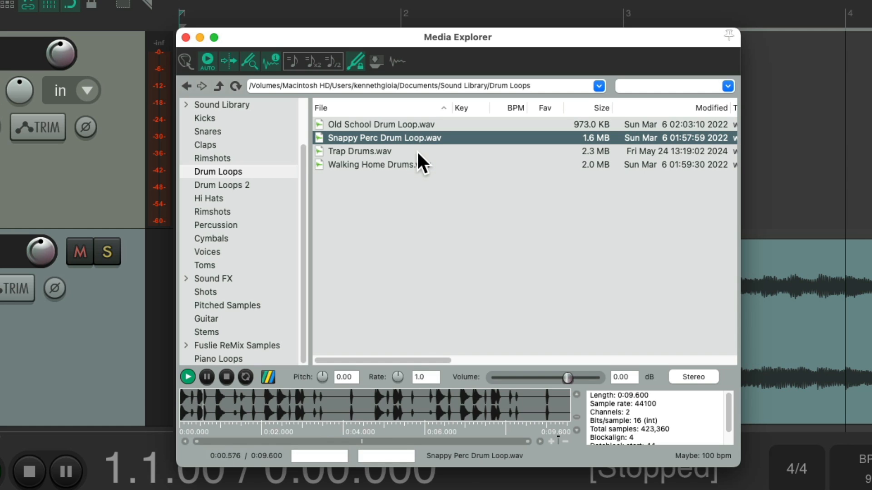
left_click(360, 151)
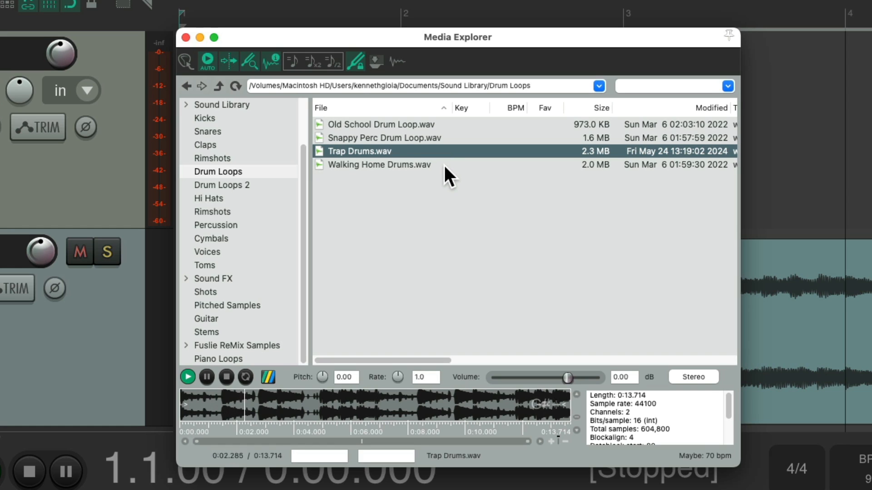
left_click(379, 164)
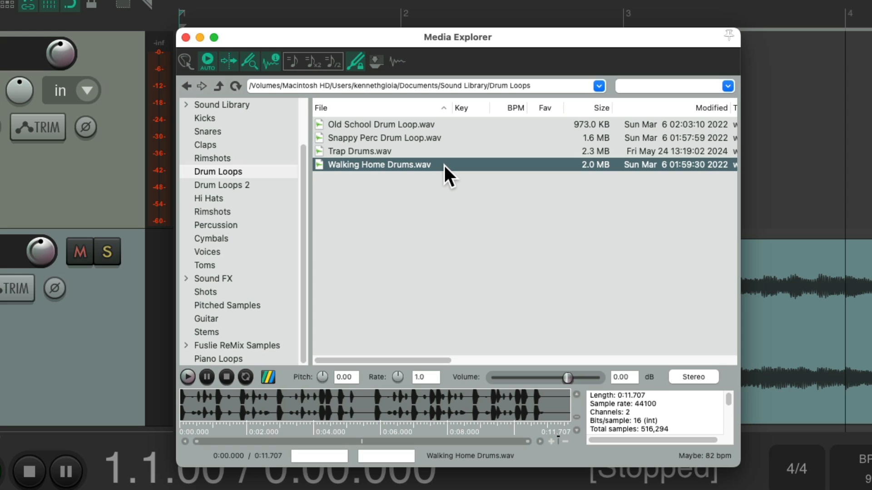
left_click(380, 124)
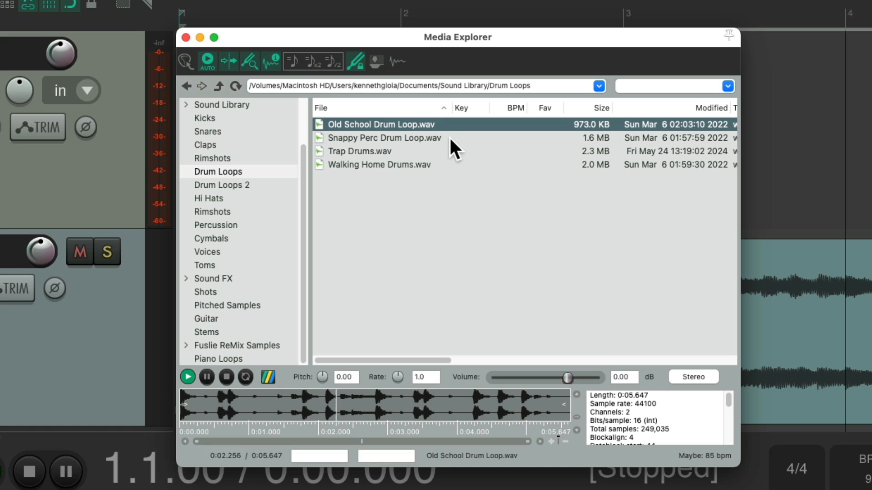
left_click(384, 138)
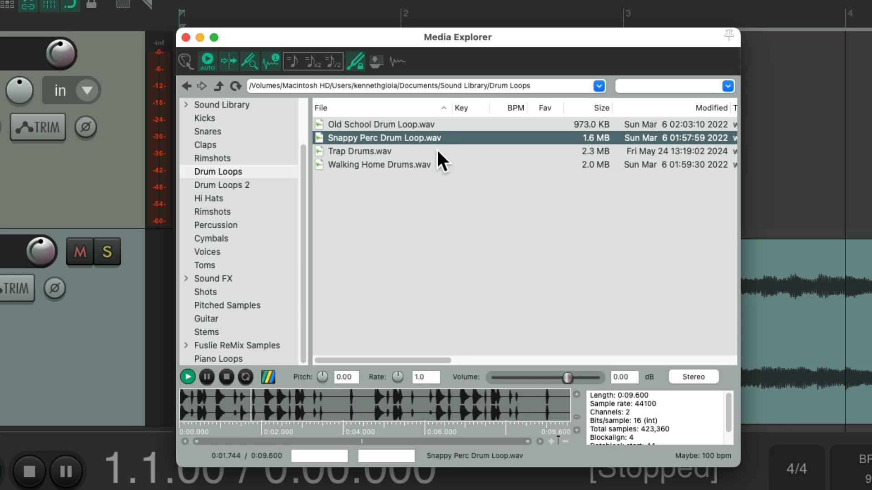
left_click(379, 165)
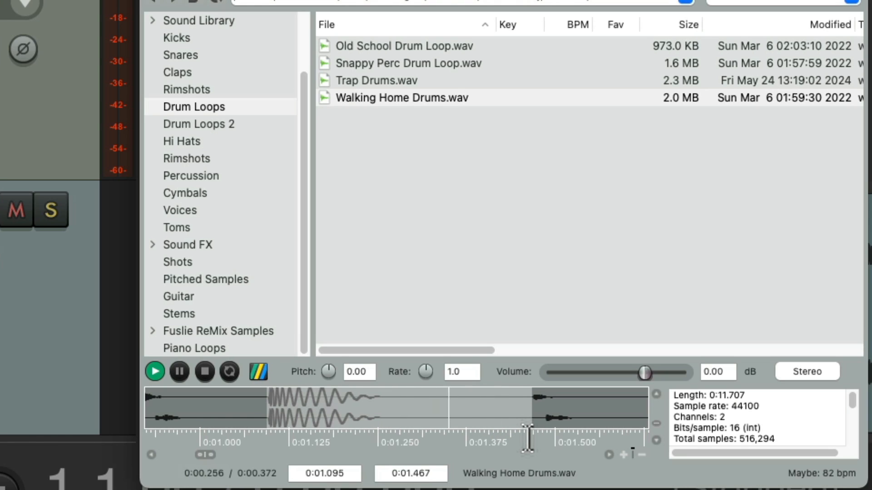
Step: Mark a single hit around 1.1 s in Walking Home Drums.wav and bring up its sample-player insert options
left_click(154, 372)
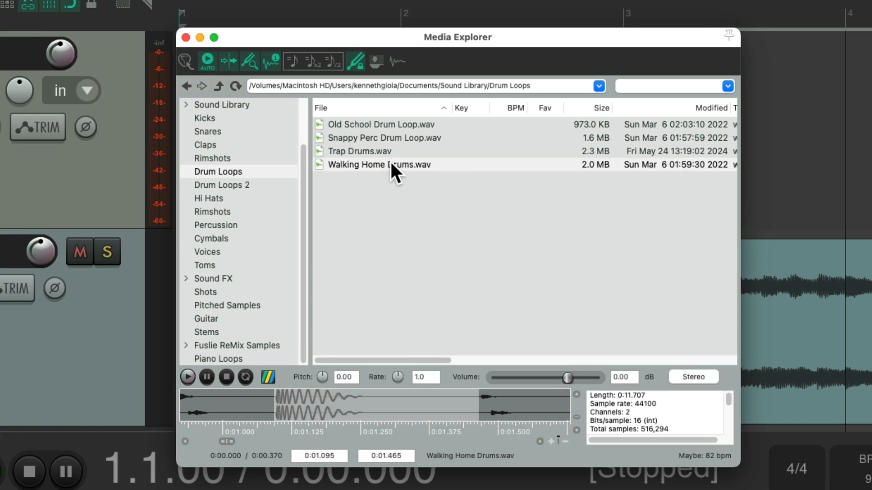
right_click(379, 164)
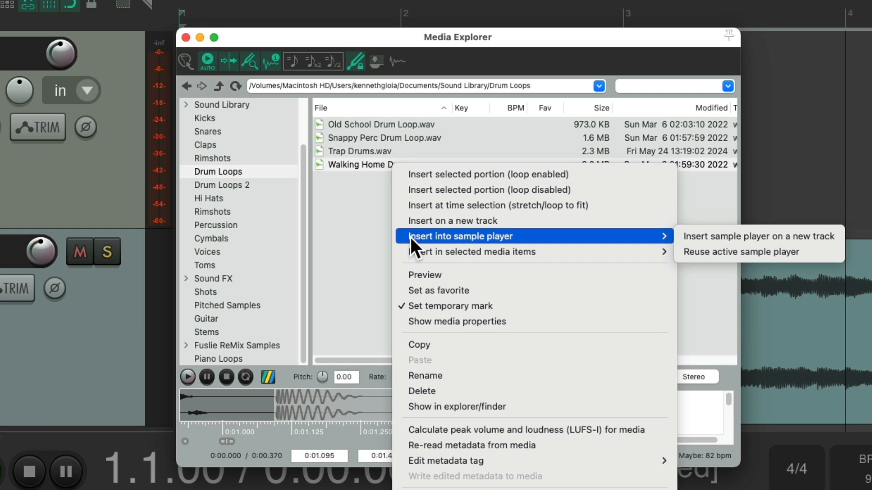
mouse_move(744, 265)
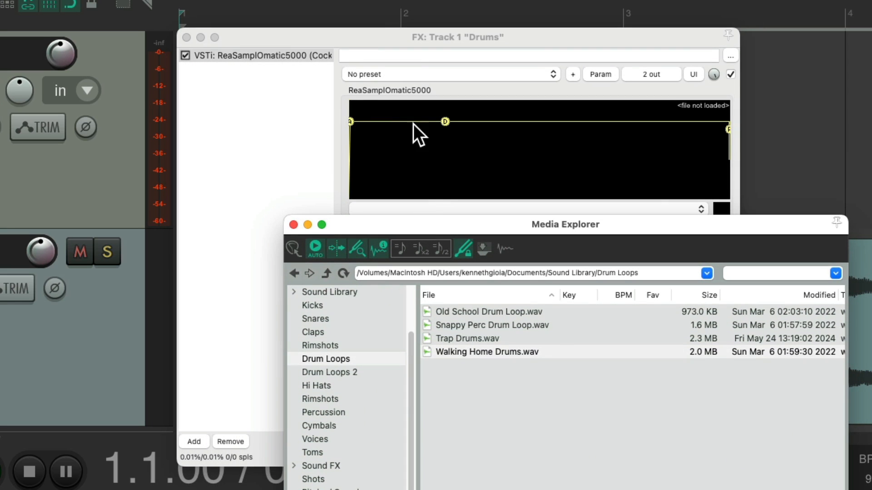
mouse_move(434, 141)
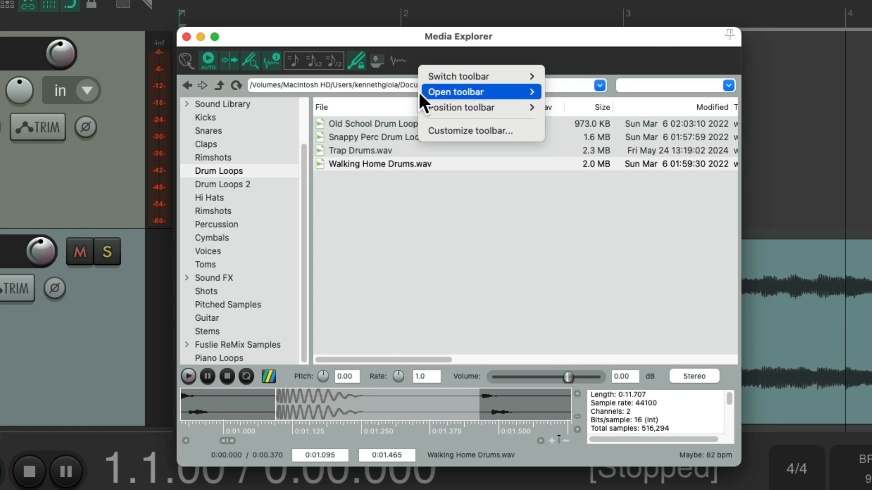
Step: Customize the Media Explorer toolbar to add 'Media: Insert into active sample player'
left_click(469, 131)
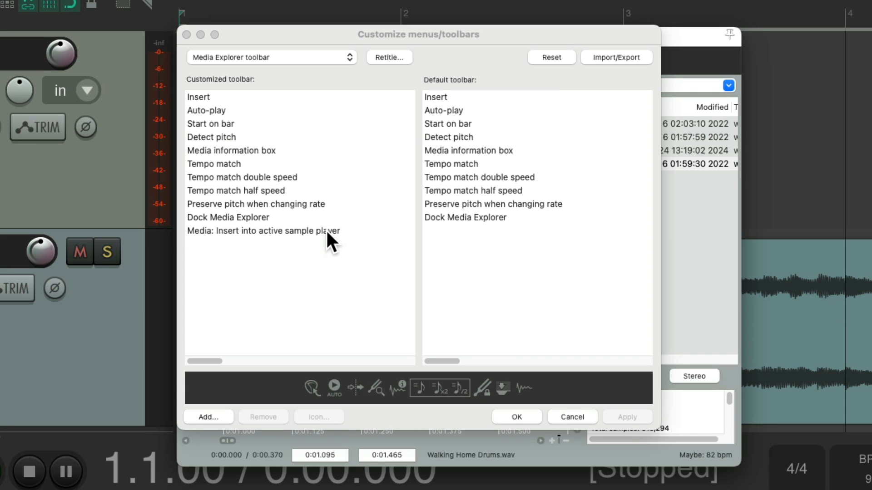
left_click(262, 231)
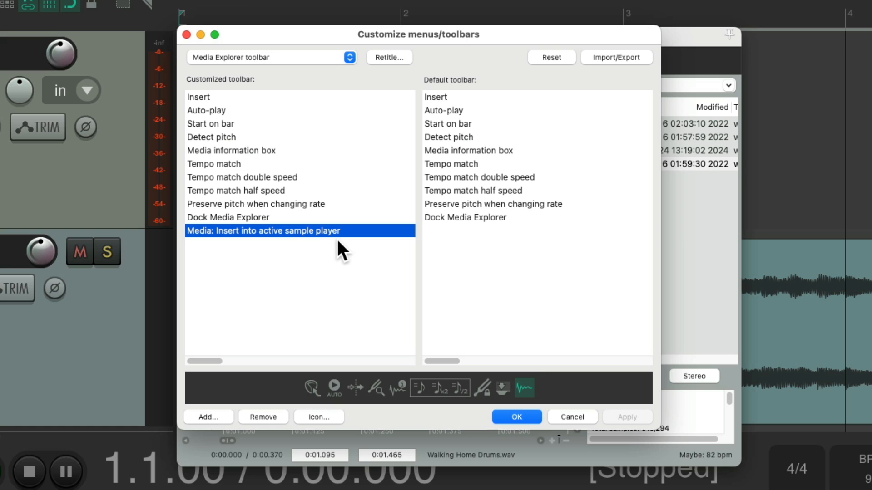
mouse_move(573, 395)
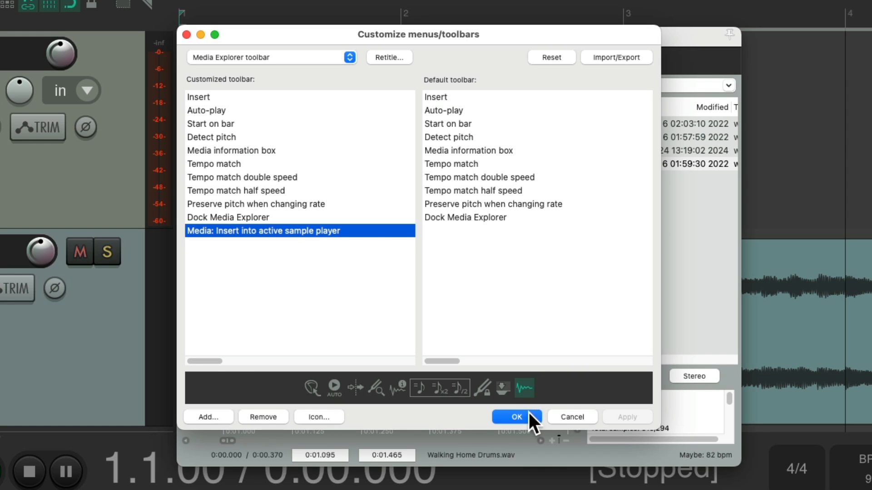
left_click(516, 417)
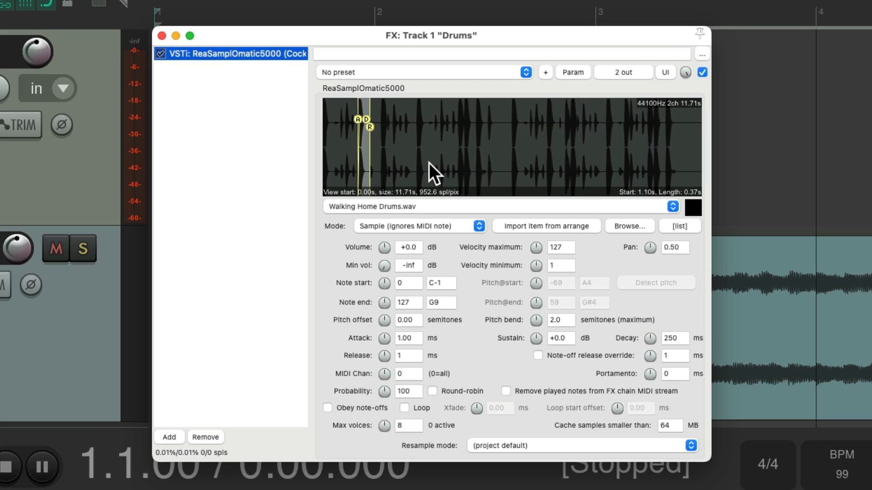
mouse_move(378, 153)
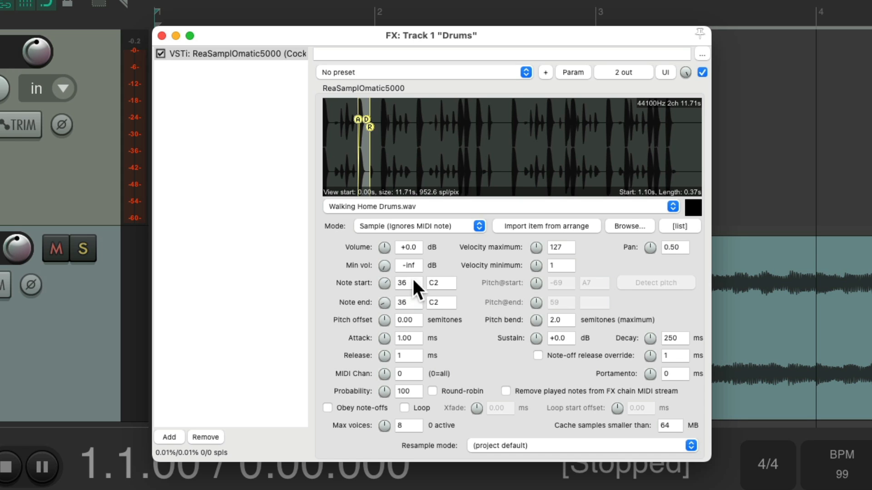
mouse_move(422, 309)
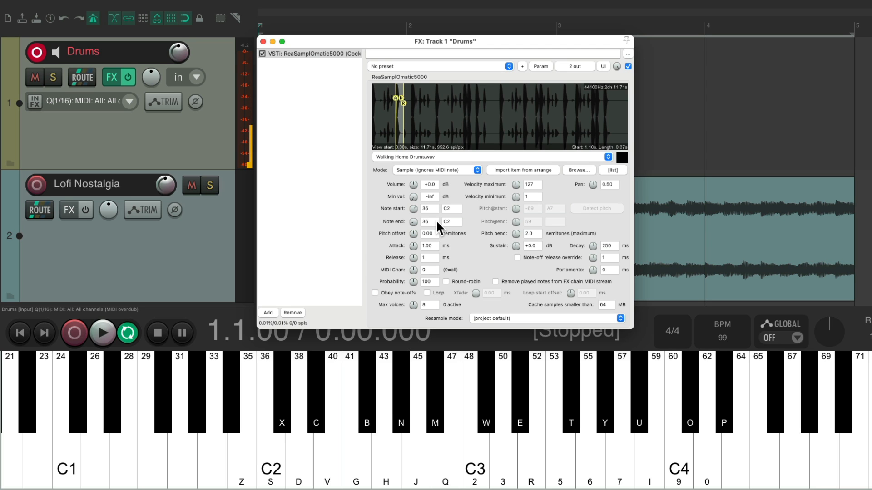
Step: Hide the virtual MIDI keyboard after limiting the Walking Home hit to note 36 (C2)
left_click(327, 417)
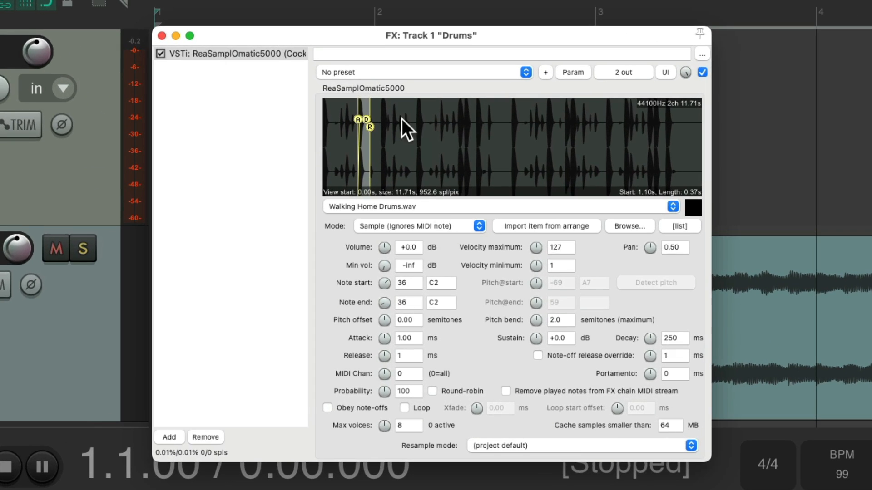
Step: Rename the first ReaSamplOmatic5000 instance to Kick
left_click(231, 53)
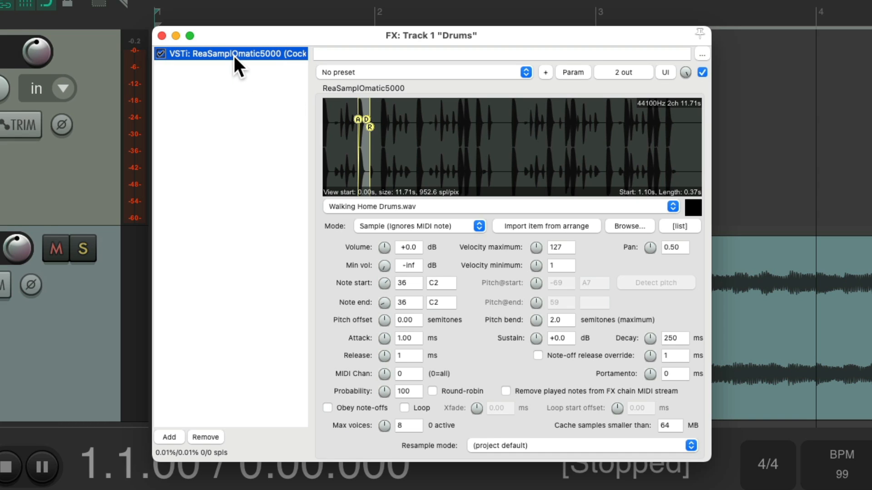
type("Kic")
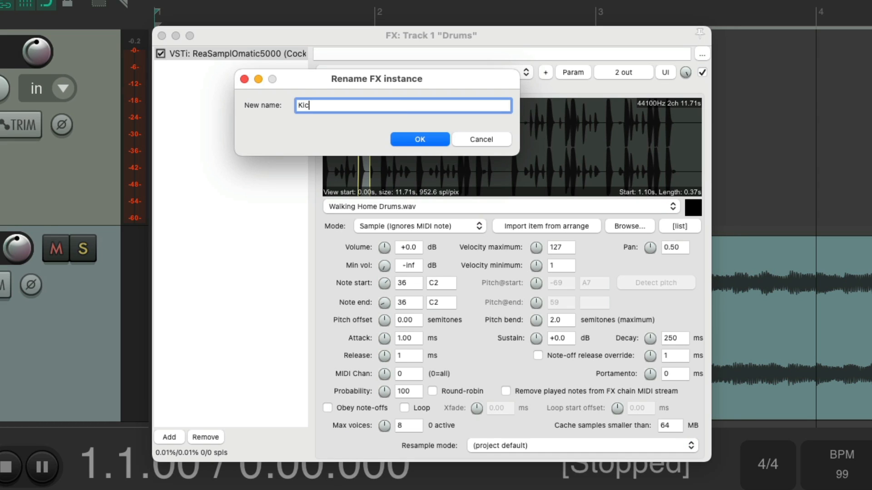
left_click(420, 139)
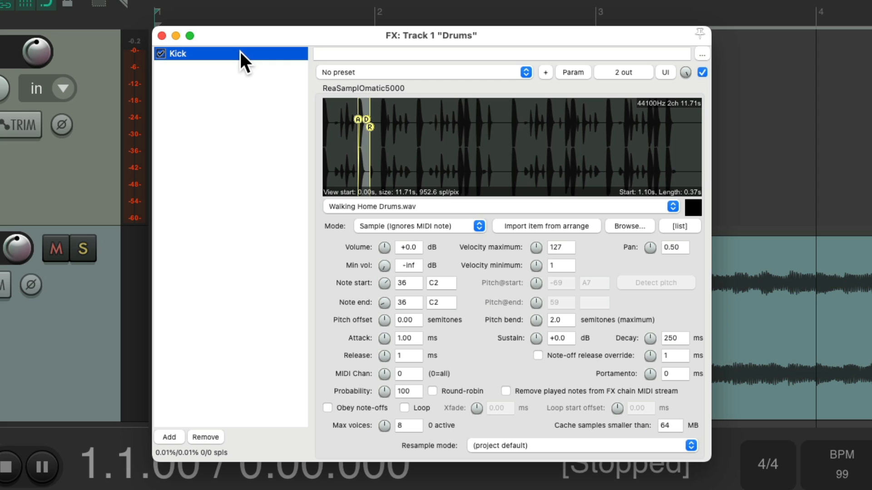
Step: Duplicate the Kick sampler and rename the copy Snare
left_click(169, 437)
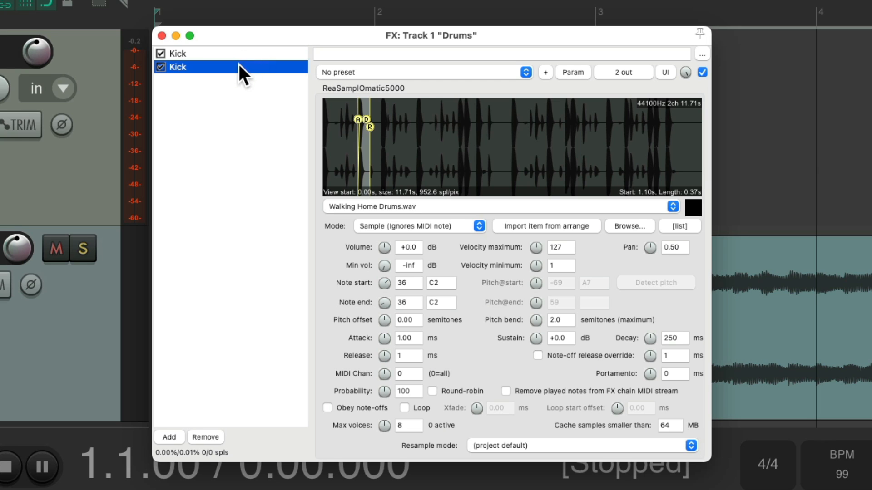
type("S")
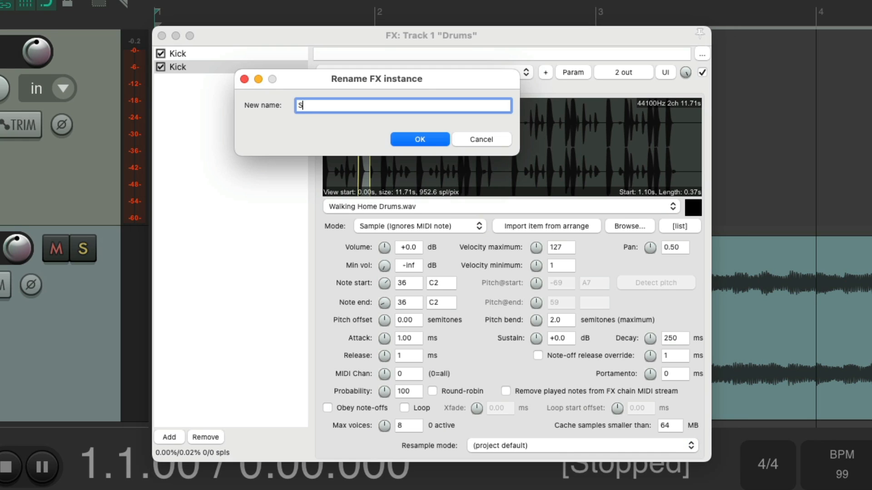
left_click(419, 138)
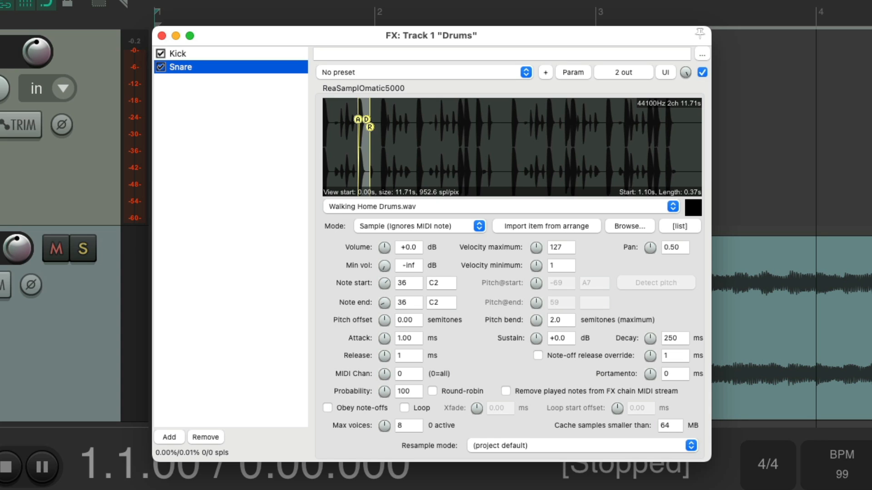
Step: Mark a snare hit in Snappy Perc Drum Loop.wav and load it into the Snare sampler
left_click(628, 226)
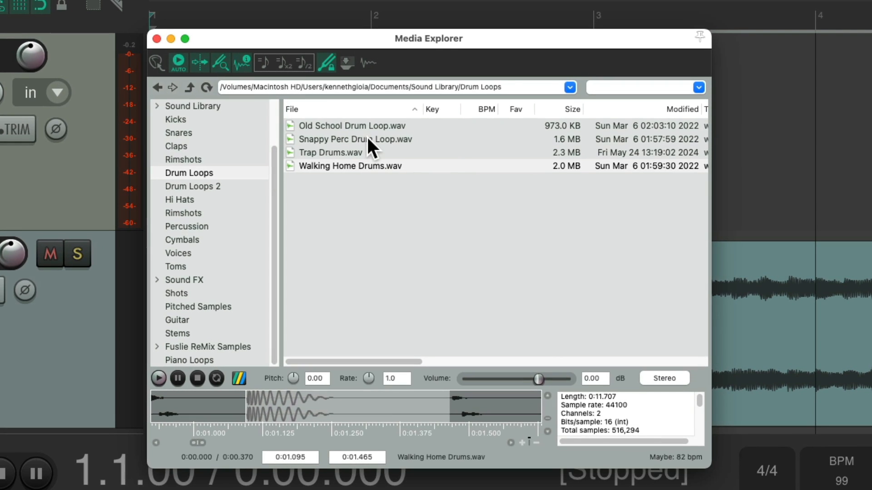
left_click(350, 125)
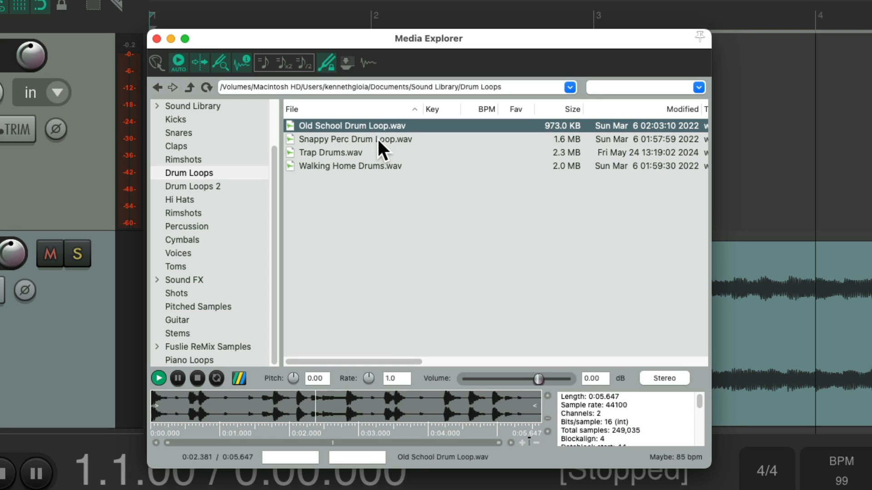
left_click(356, 139)
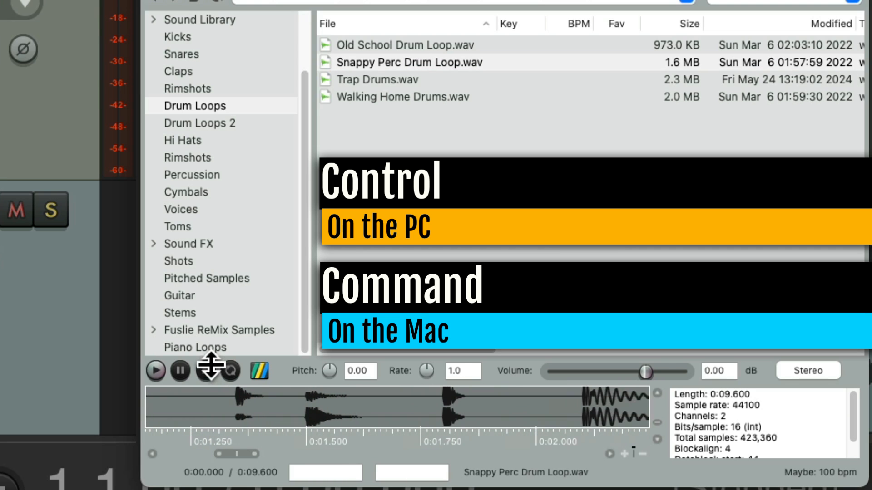
left_click(155, 370)
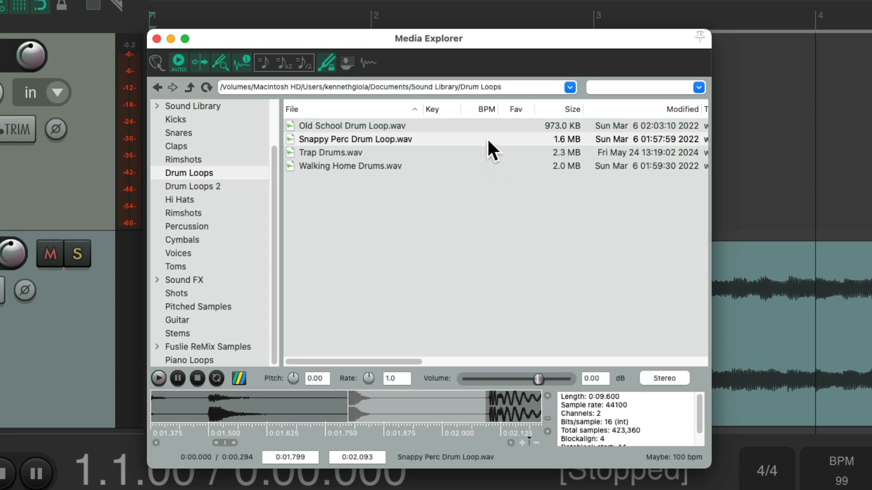
left_click(355, 139)
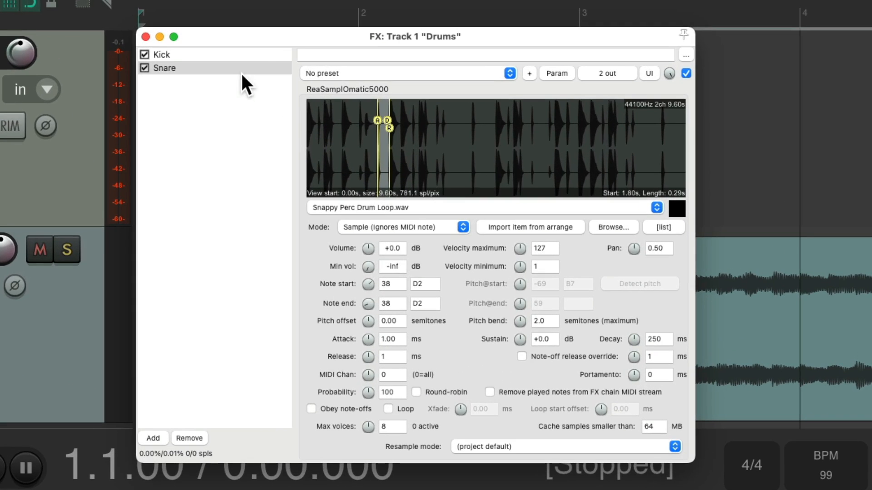
Step: Duplicate the Snare sampler as a third instance named Clap using Trap Drums.wav
left_click(163, 67)
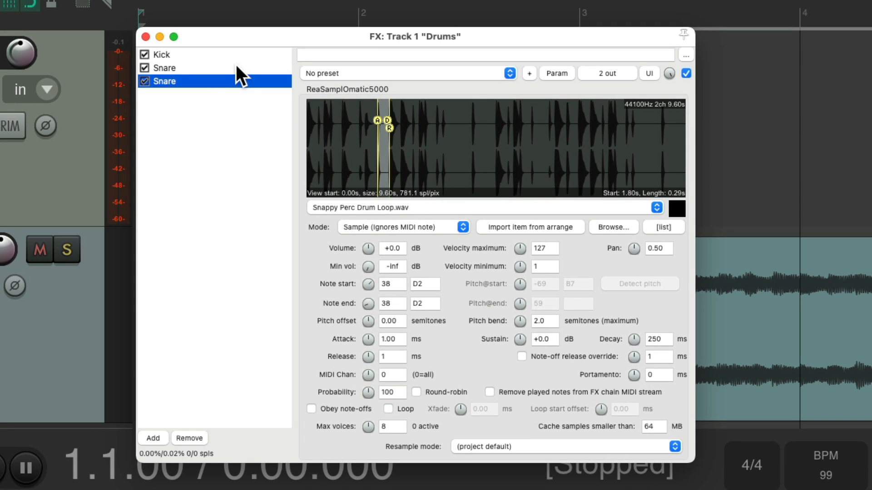
type("C")
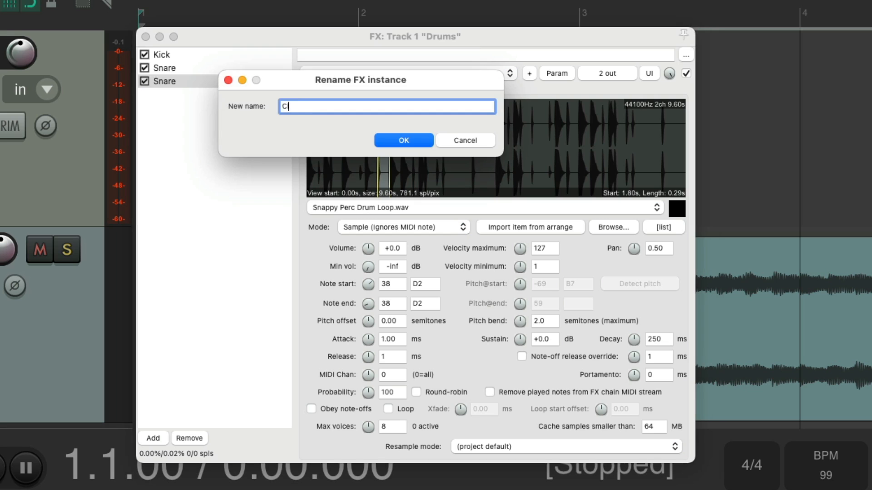
left_click(403, 140)
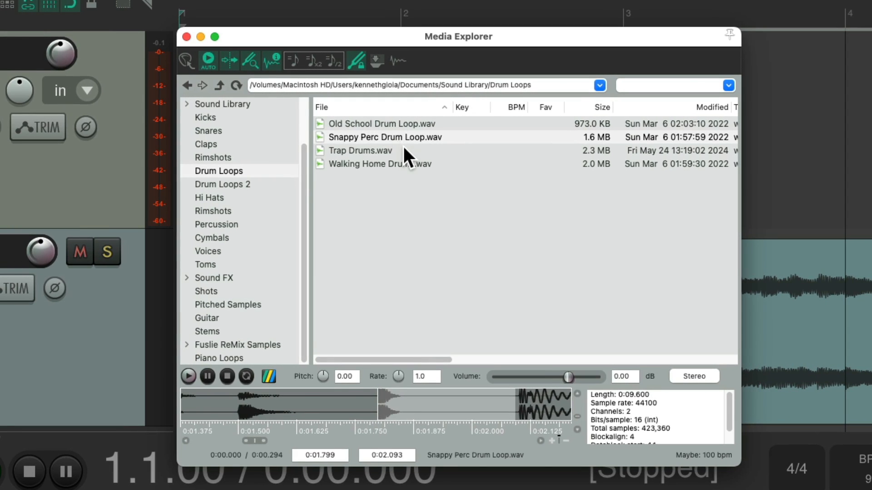
left_click(360, 150)
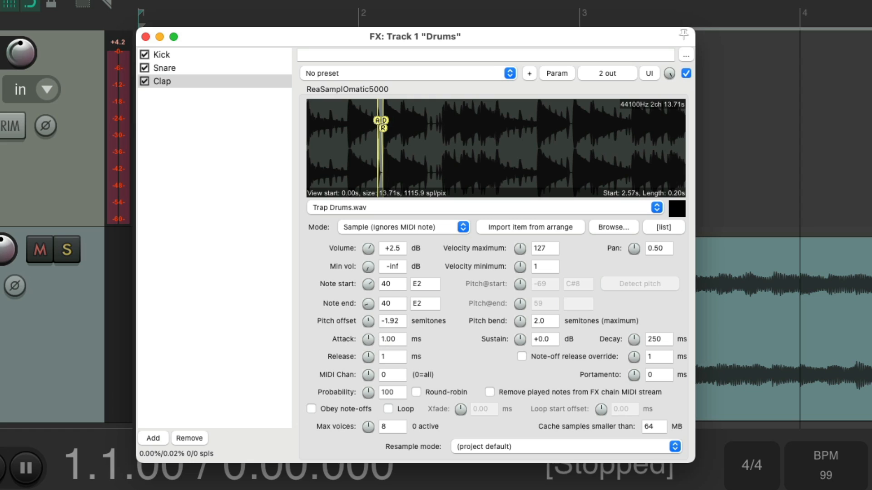
Step: Lower the Clap pitch offset to -2.56 semitones and duplicate it as the Hi Hat instance
left_click_drag(367, 321, 368, 333)
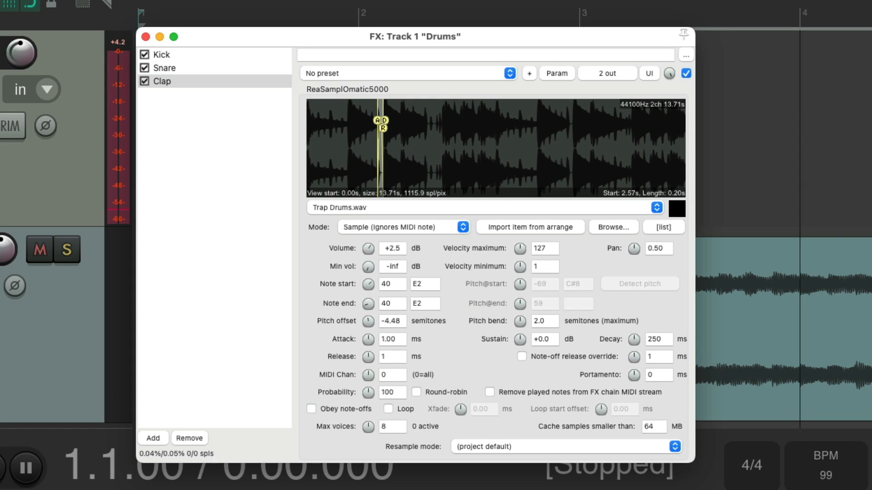
mouse_move(371, 333)
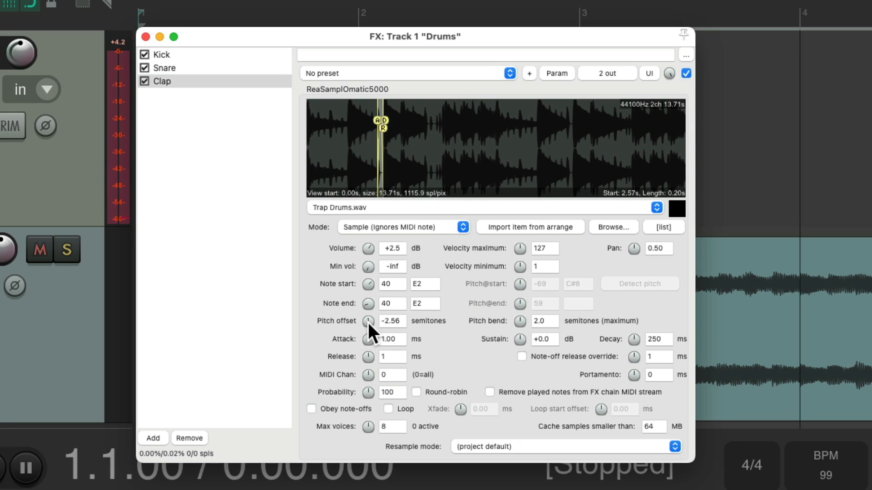
left_click(162, 80)
type("Hi Hat")
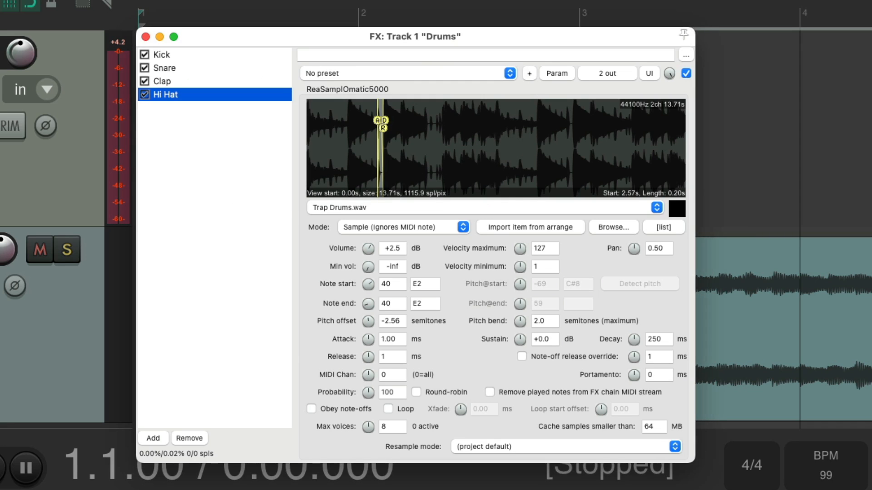
Step: Load a 0.08 s hi-hat slice of Old School Drum Loop.wav into the Hi Hat sampler
left_click(613, 227)
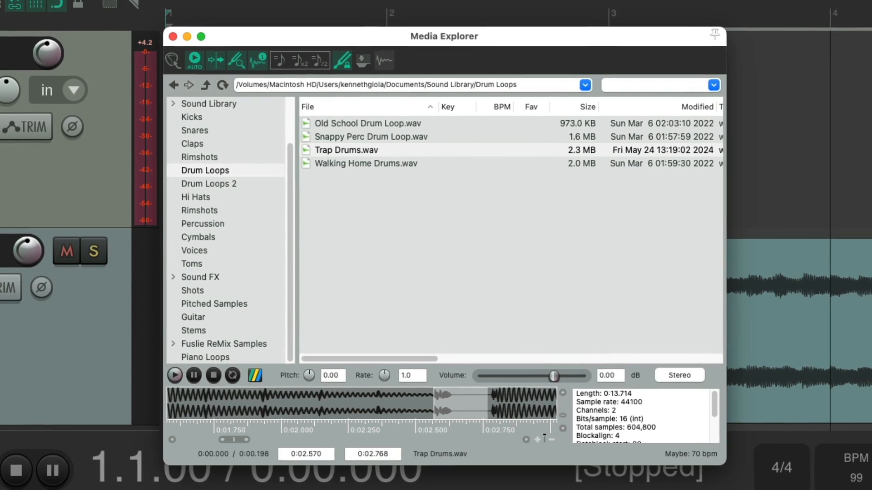
left_click(367, 123)
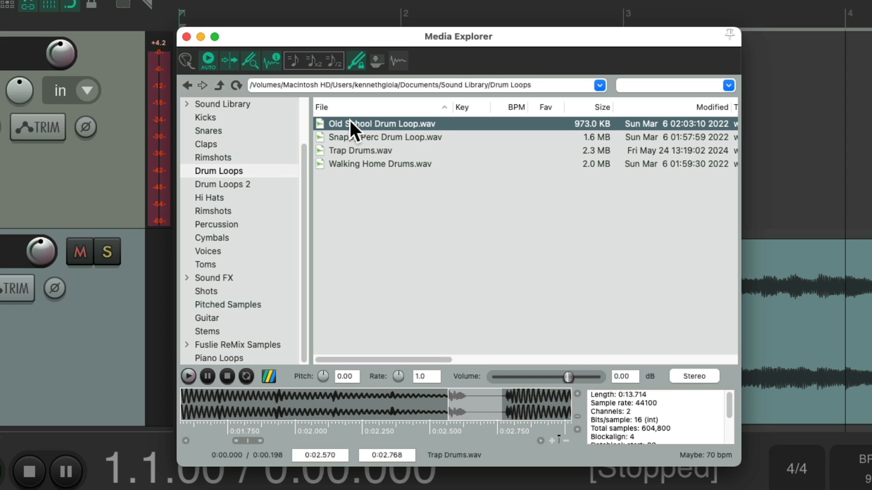
left_click(381, 123)
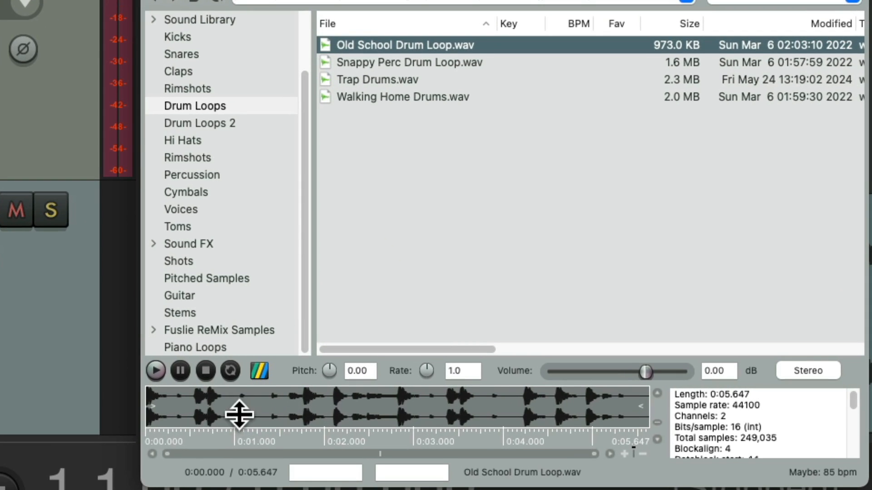
left_click_drag(359, 410, 534, 410)
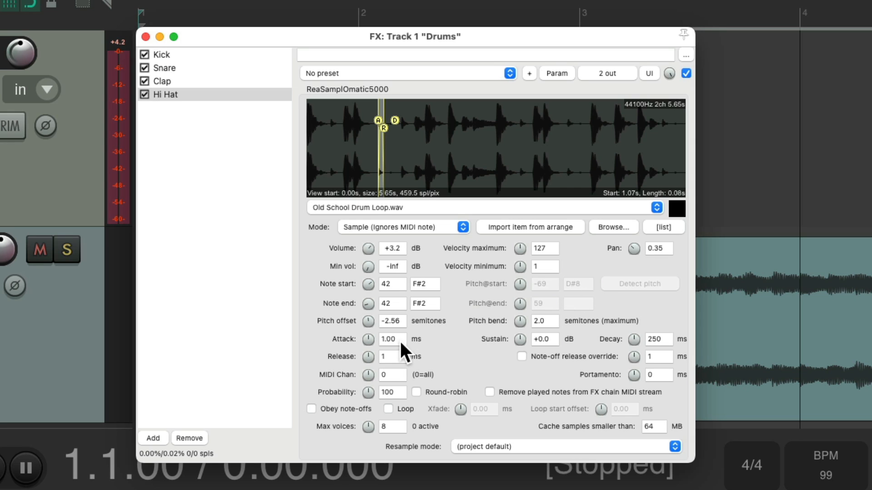
Step: Zero the Hi Hat pitch offset and shorten its decay to 31 ms
left_click(368, 321)
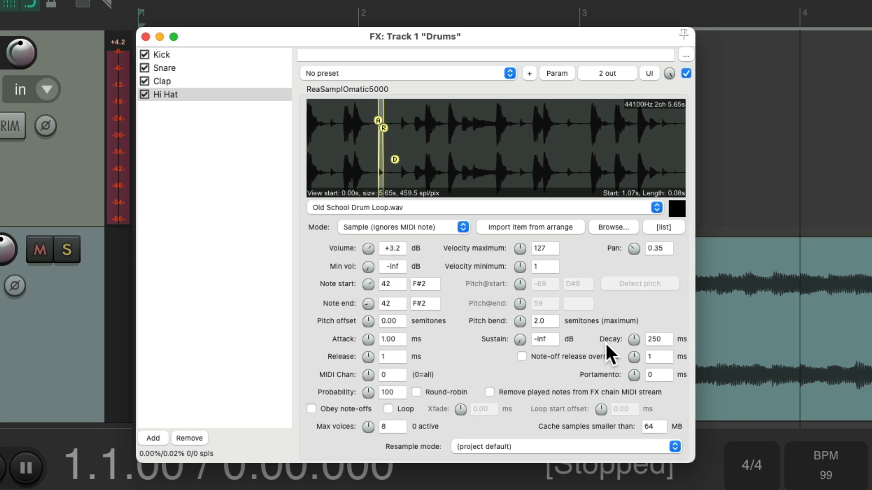
left_click_drag(634, 339, 633, 347)
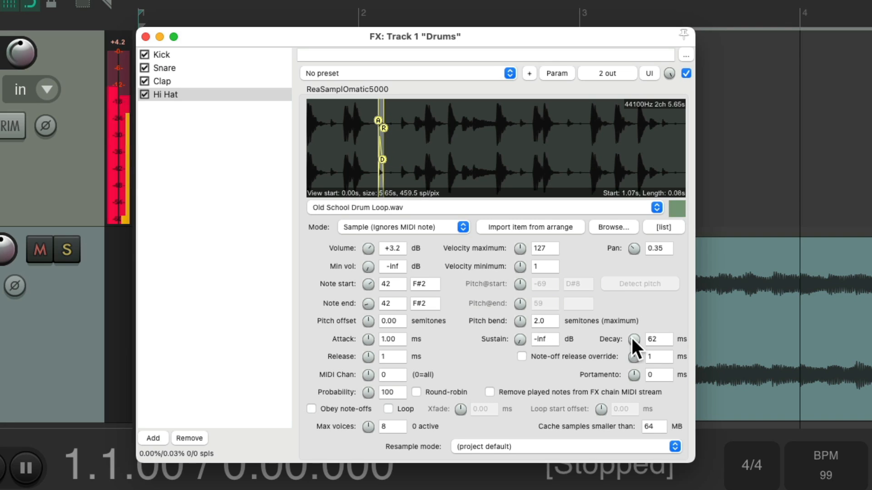
left_click_drag(634, 340, 634, 356)
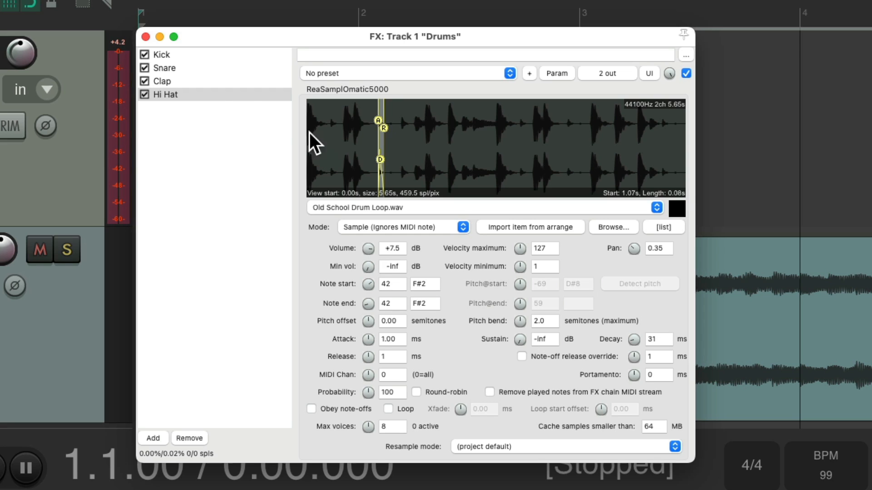
left_click(164, 94)
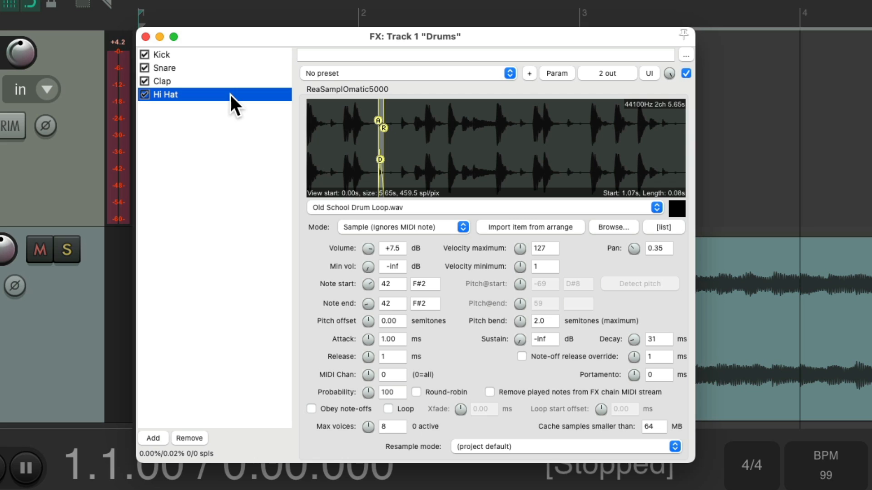
Step: Duplicate the Hi Hat sampler and rename the copy Open Hat
left_click(152, 438)
type("Open H")
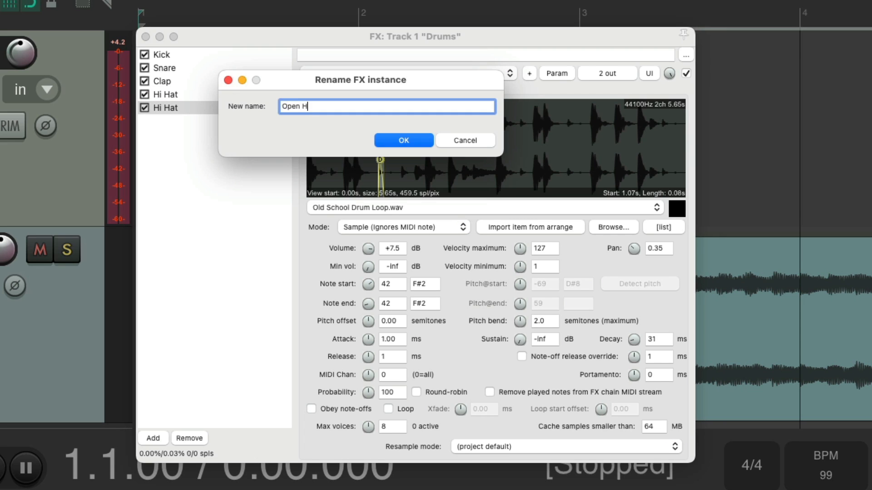
left_click(403, 139)
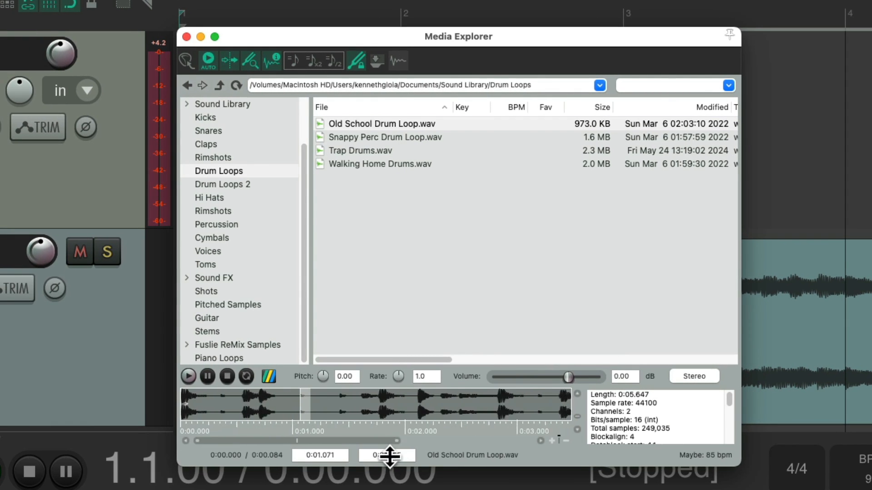
Step: Load a longer open hi-hat slice of Old School Drum Loop.wav into the Open Hat sampler
left_click(188, 376)
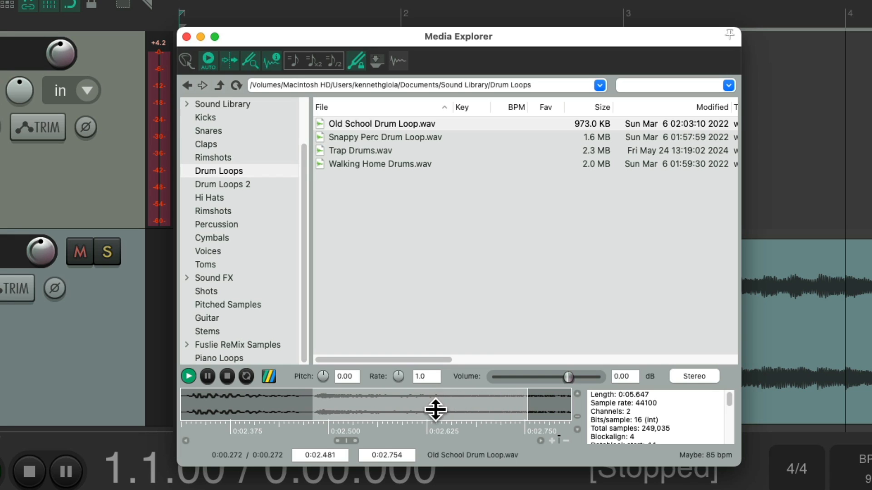
left_click_drag(436, 410, 470, 420)
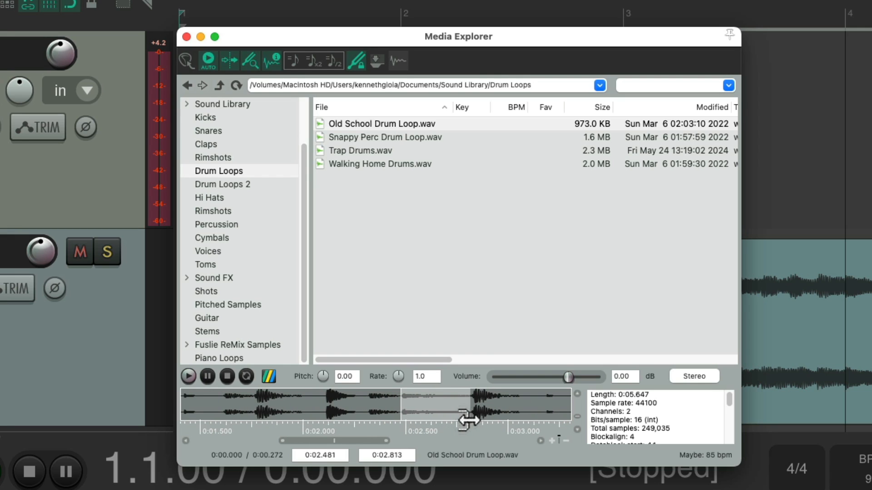
left_click(188, 375)
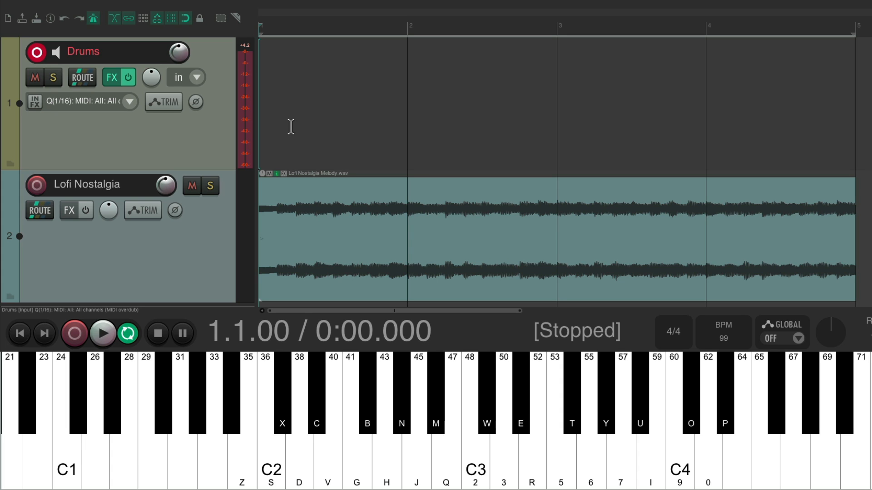
Step: Record a four-bar MIDI drum pattern on the Drums track from the virtual keyboard
left_click(75, 333)
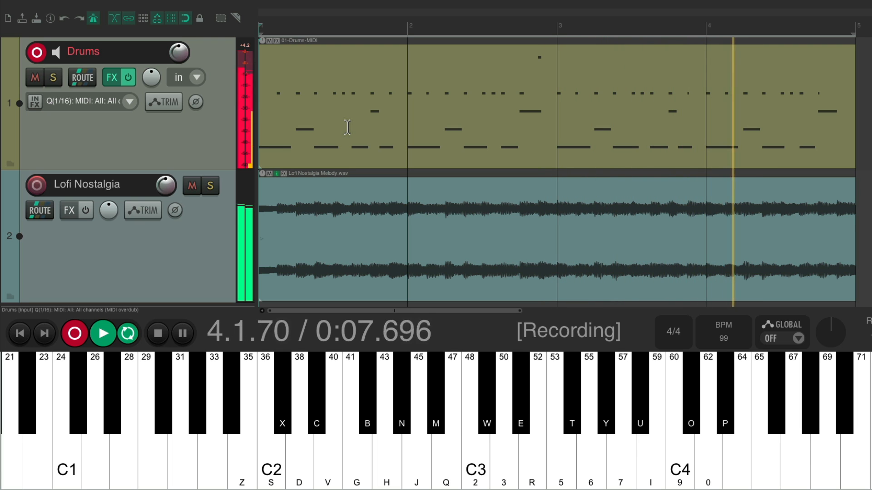
left_click(156, 333)
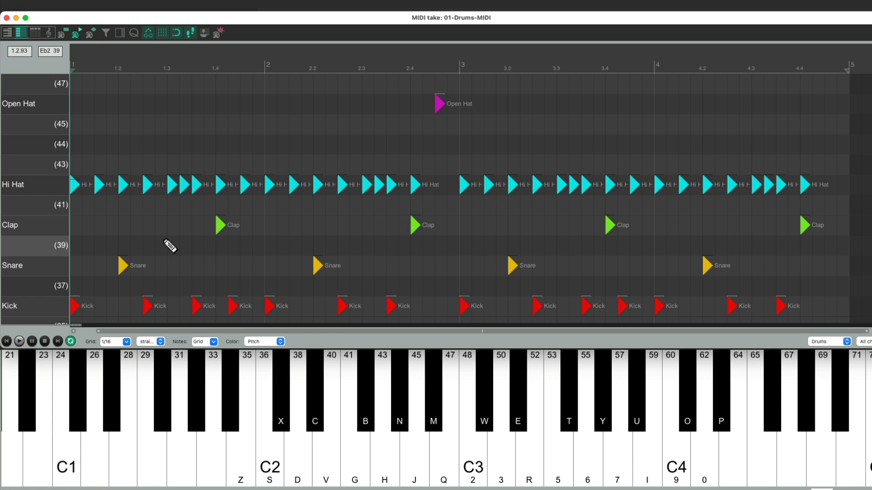
mouse_move(471, 123)
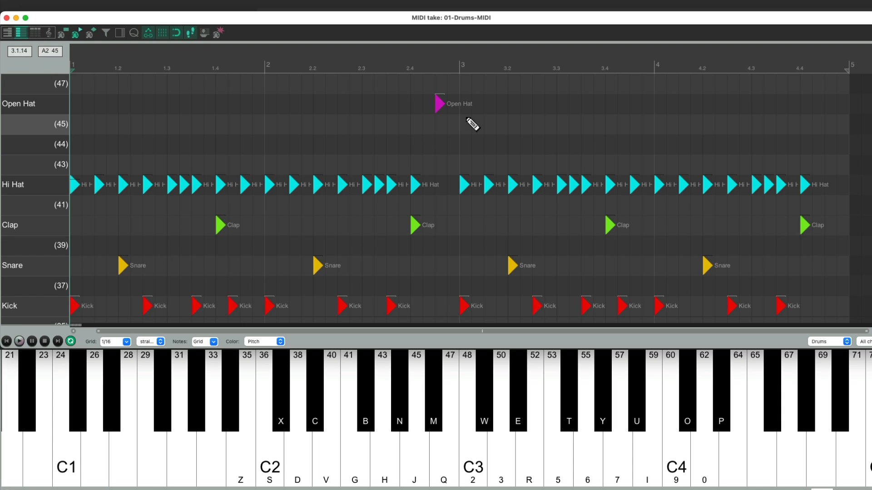
mouse_move(447, 146)
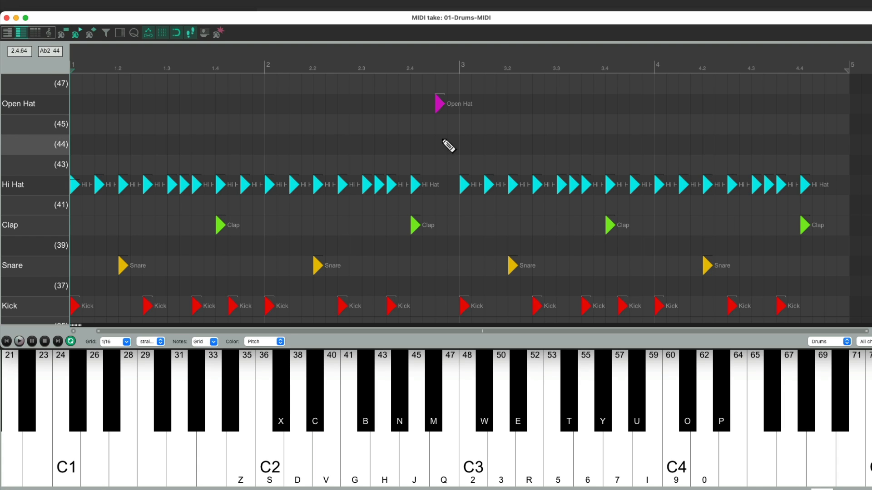
mouse_move(437, 184)
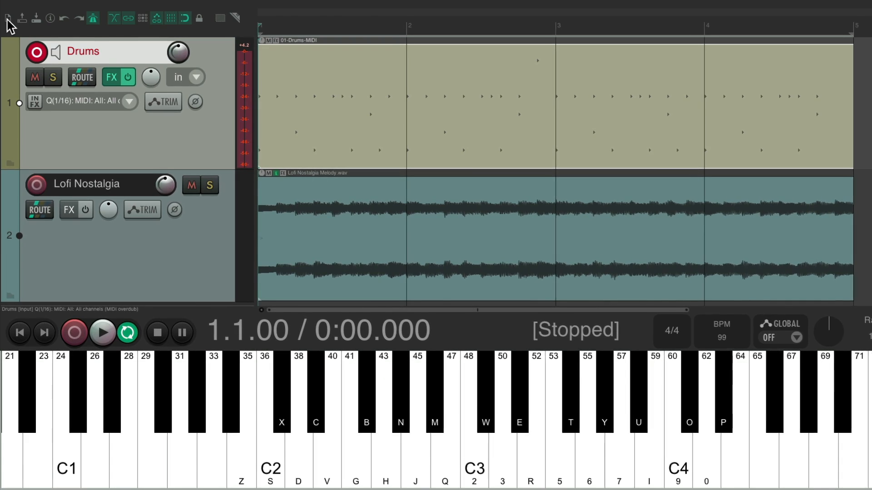
Step: Reopen the Drums FX chain and review the Snare and Hi Hat sampler settings
left_click(111, 76)
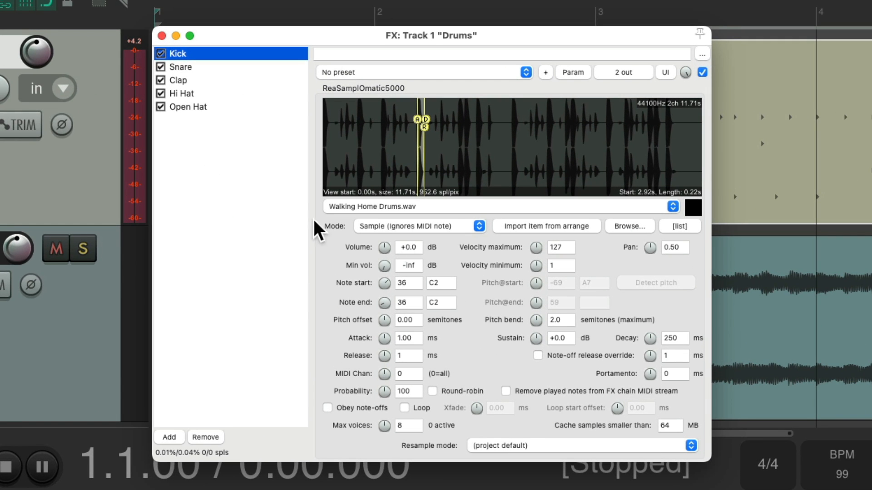
left_click(179, 67)
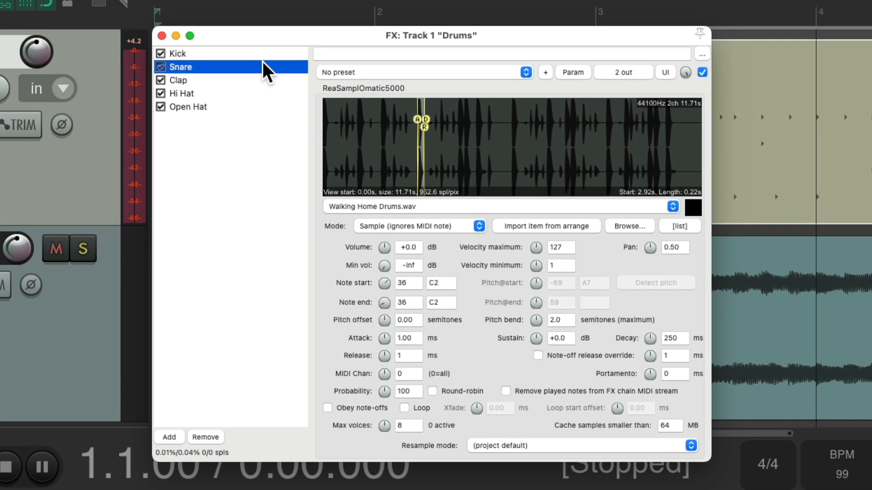
left_click(181, 93)
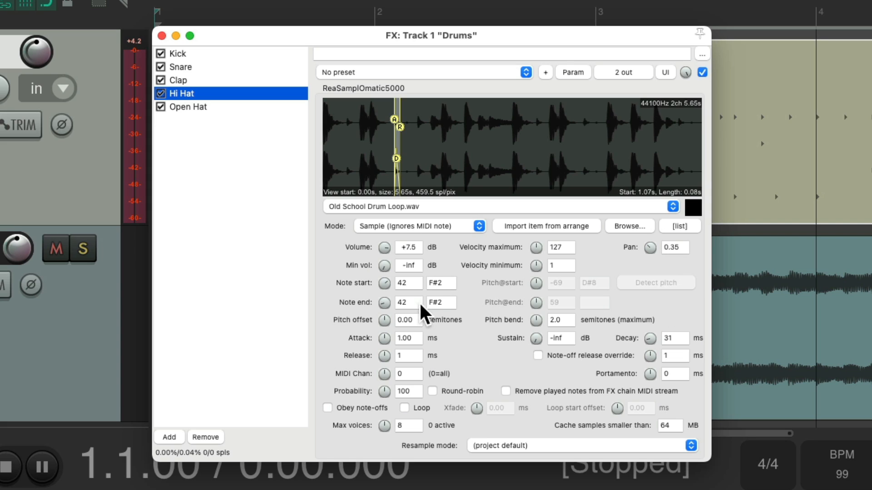
mouse_move(424, 343)
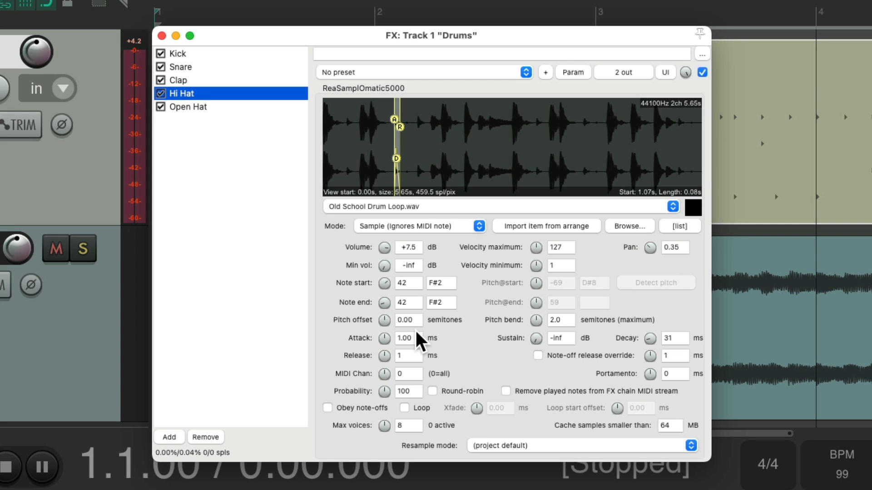